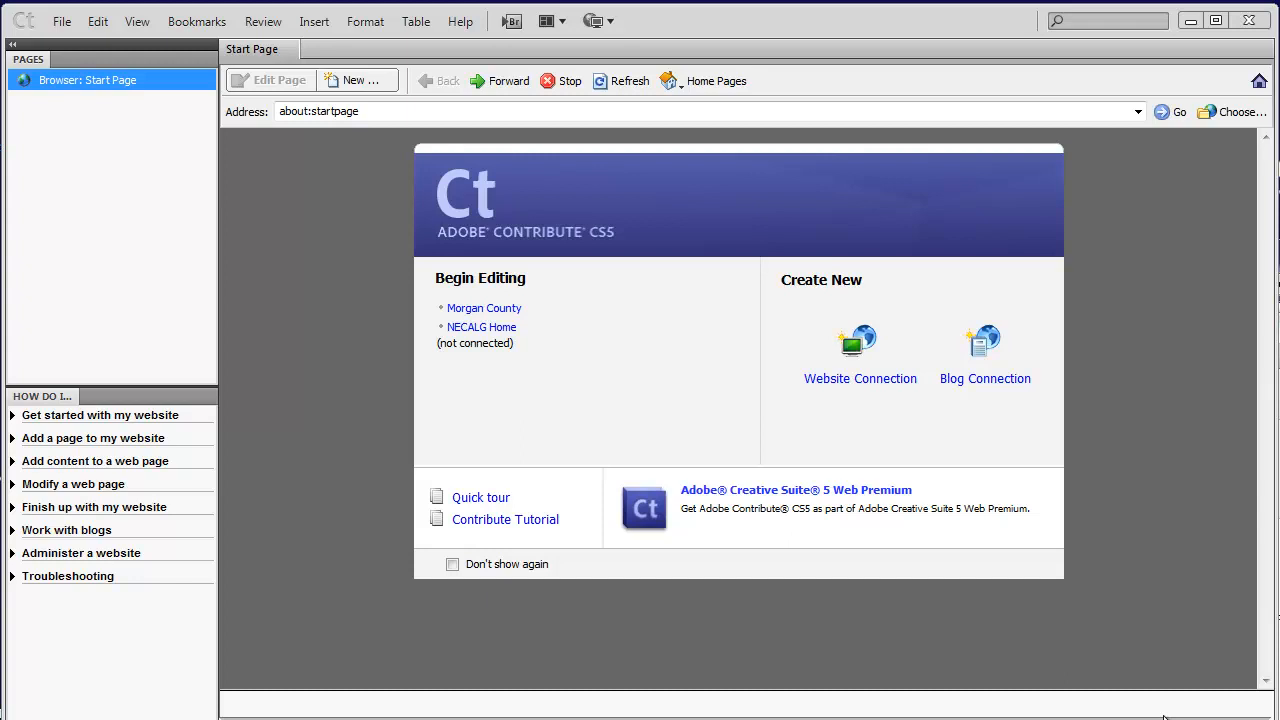
mouse_move(1220, 712)
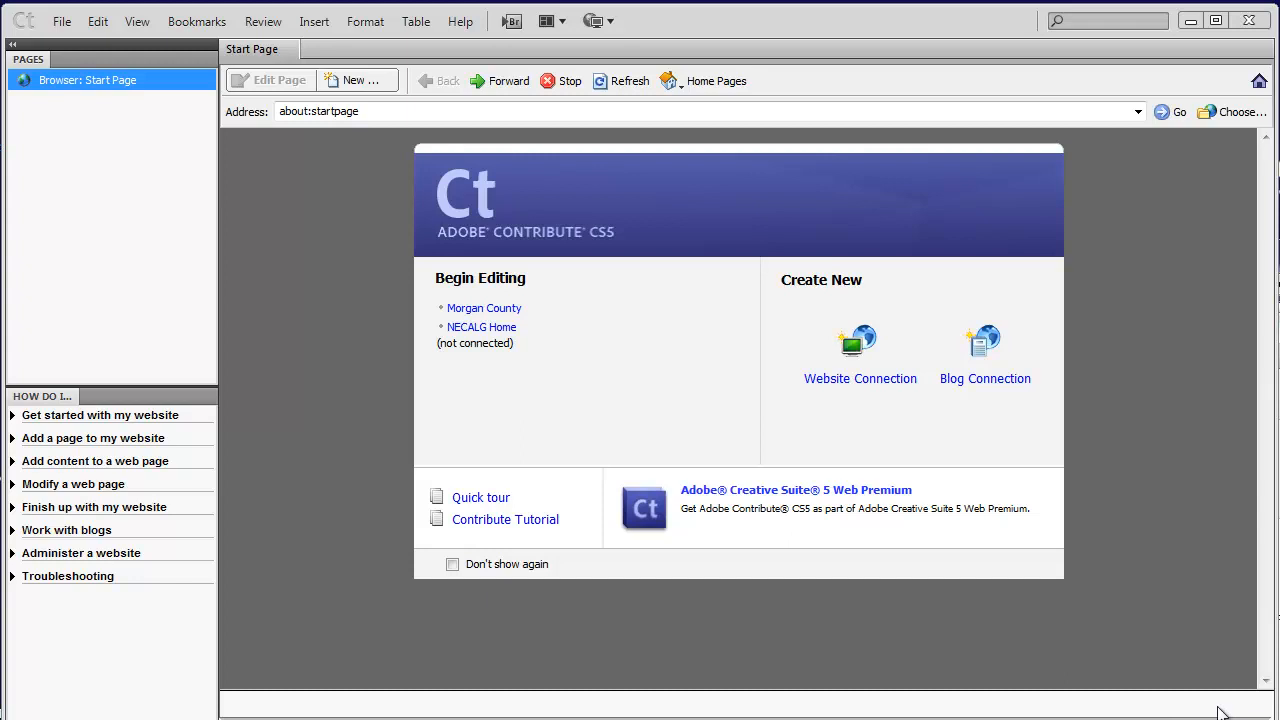
mouse_move(516, 218)
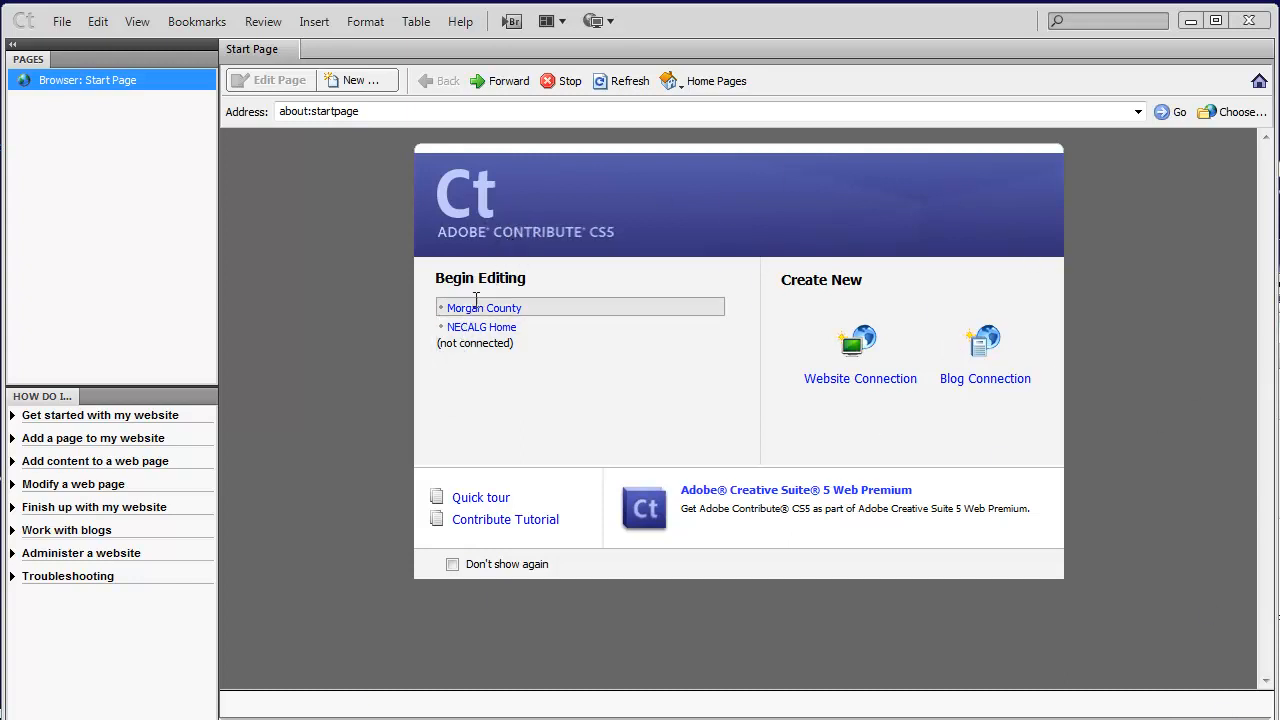
mouse_move(484, 308)
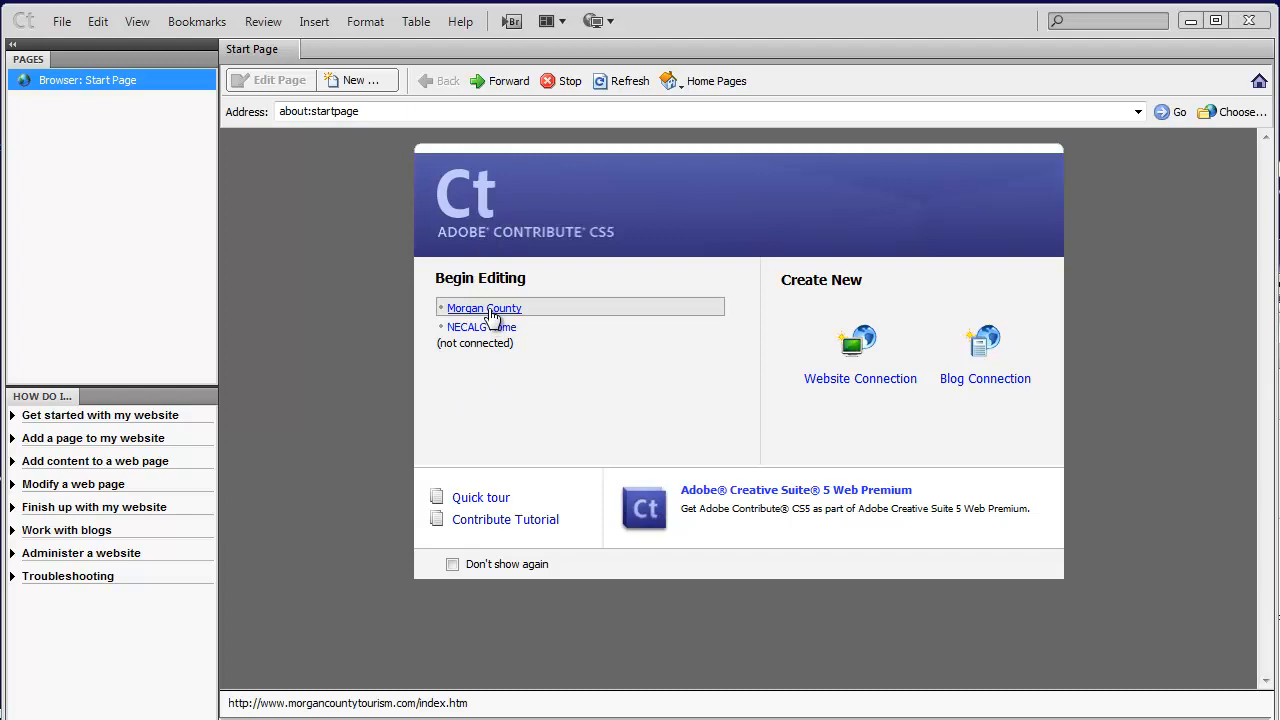
Step: Open the Morgan County site from Begin Editing and scroll through its home page, events and footer
click(484, 308)
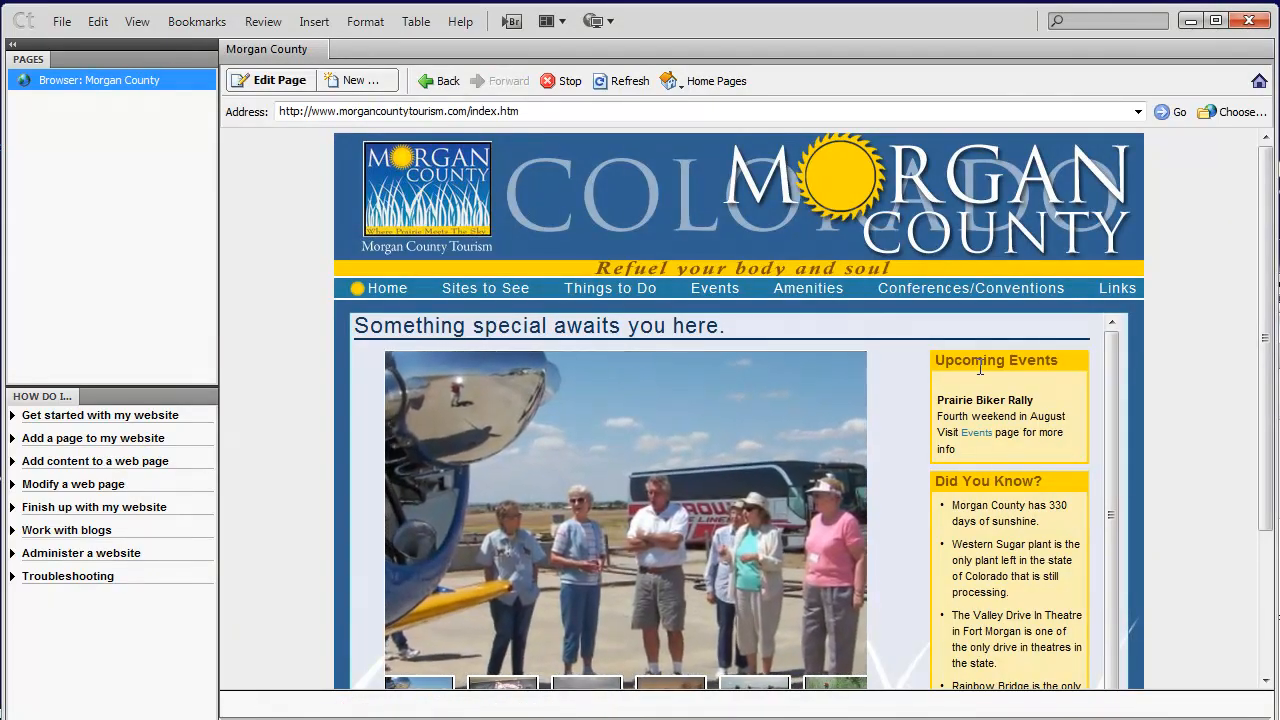
scroll(down, 3)
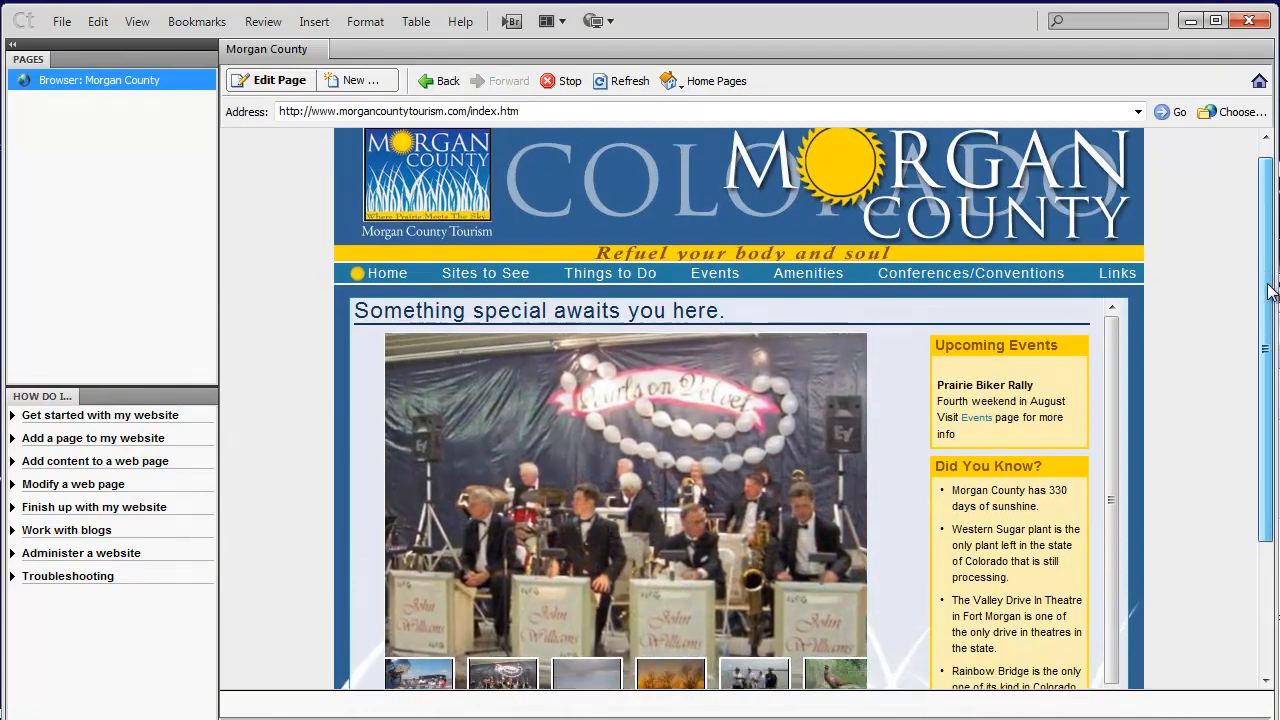
scroll(down, 3)
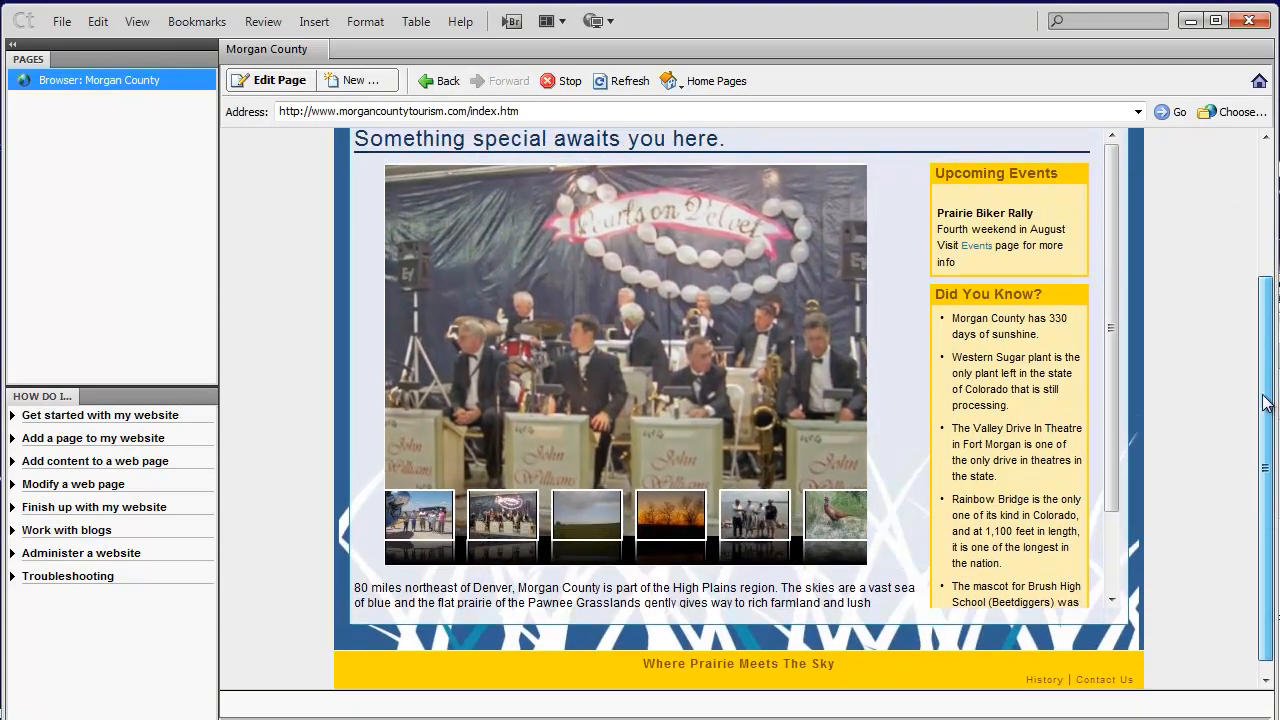
scroll(up, 3)
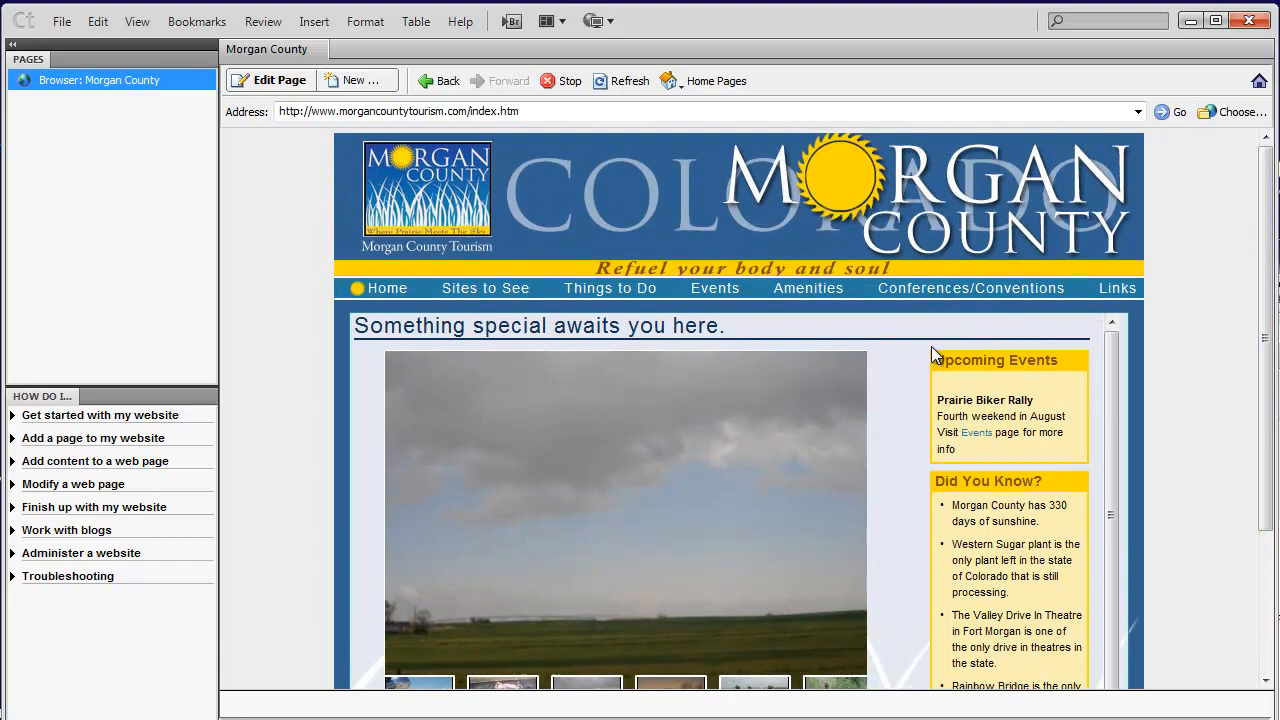
mouse_move(610, 288)
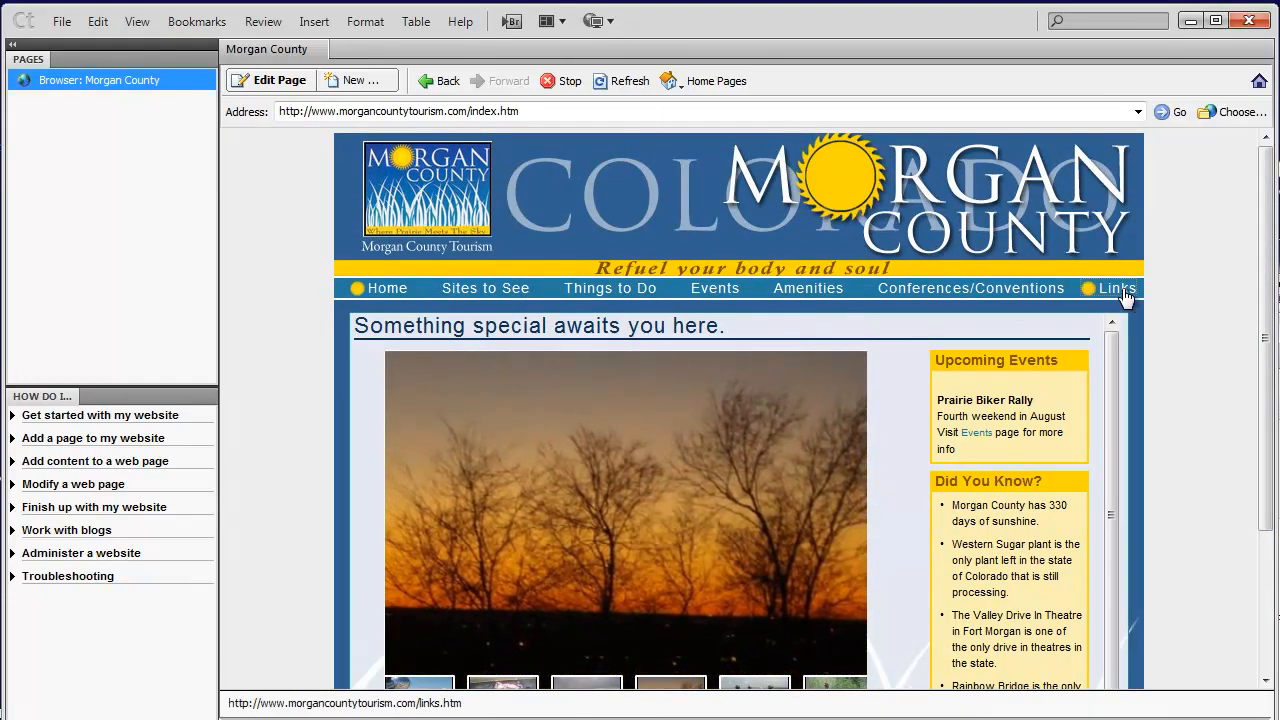
Step: Browse to links.htm via the site navigation bar and scroll its list of related sites
click(1116, 288)
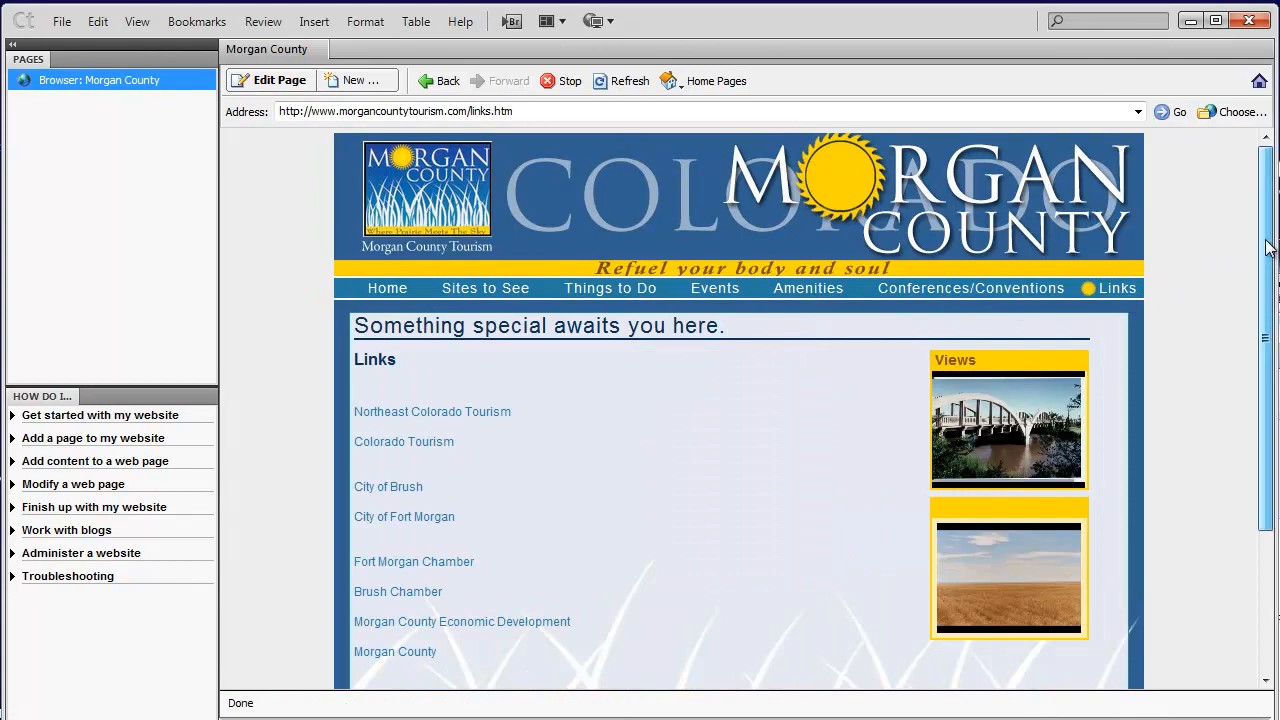
scroll(down, 3)
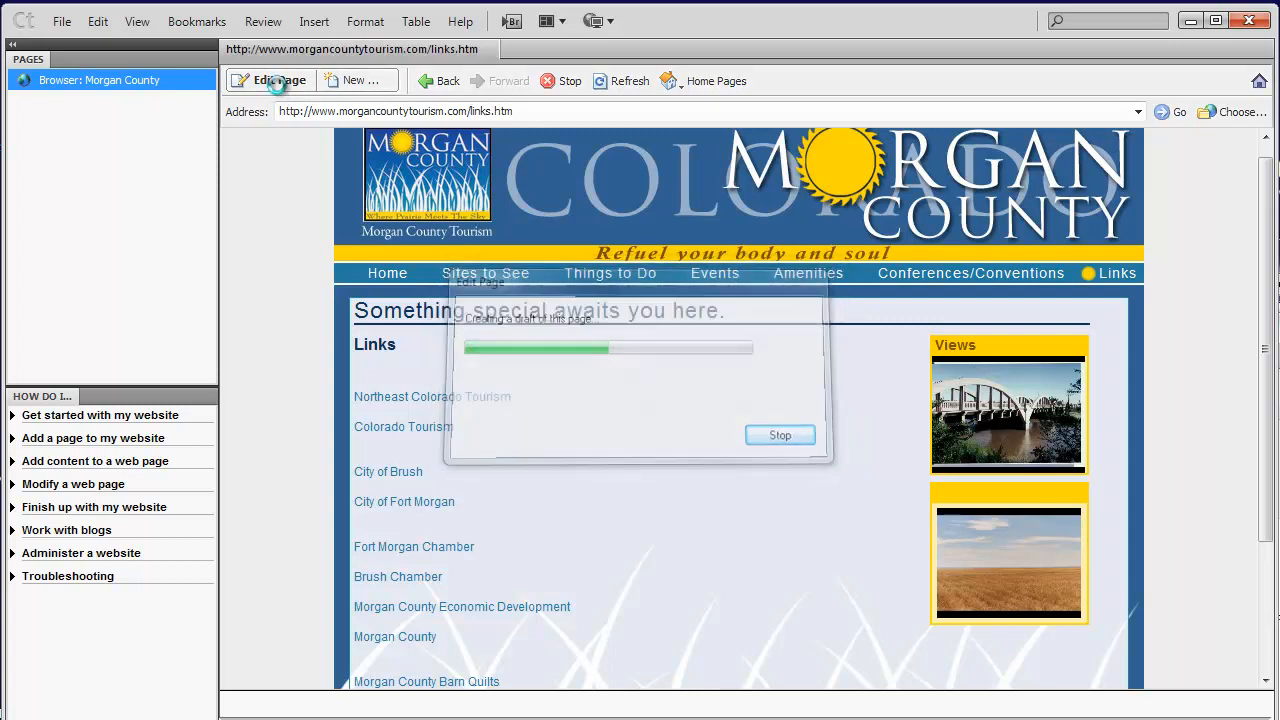
Step: Open the Links page as an editable draft with Edit Page and review its editable regions
click(278, 80)
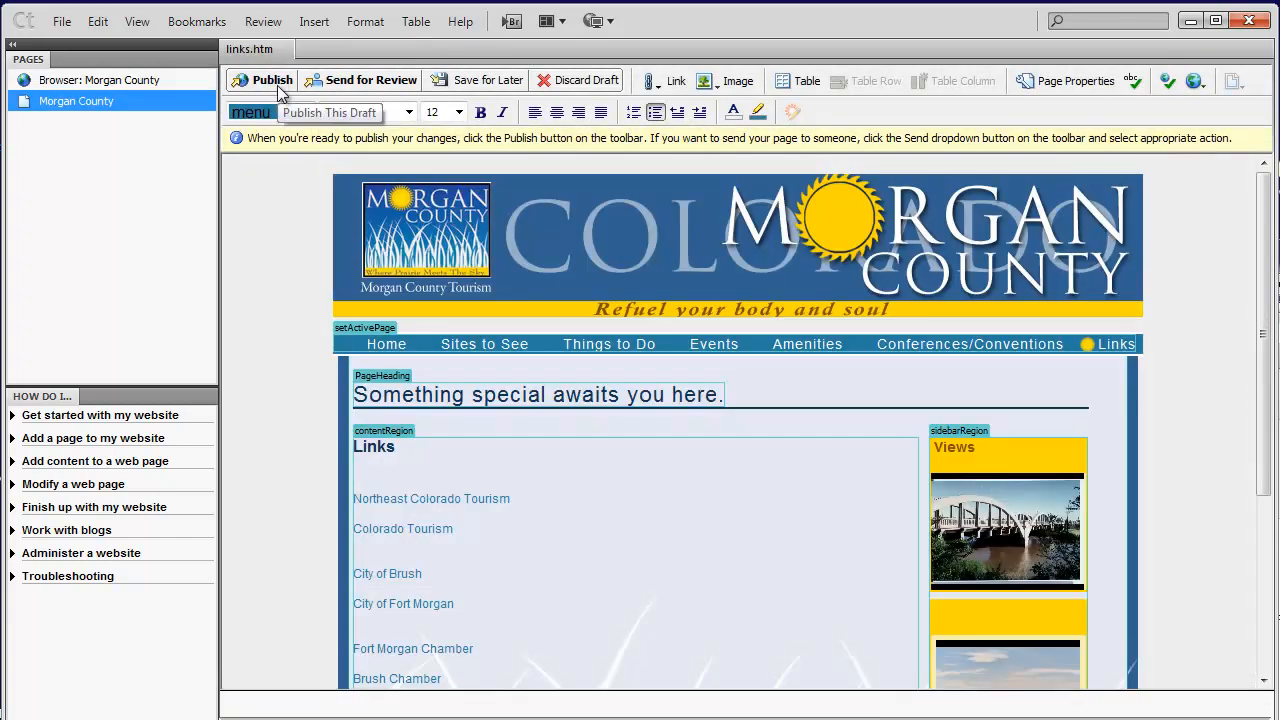
mouse_move(344, 118)
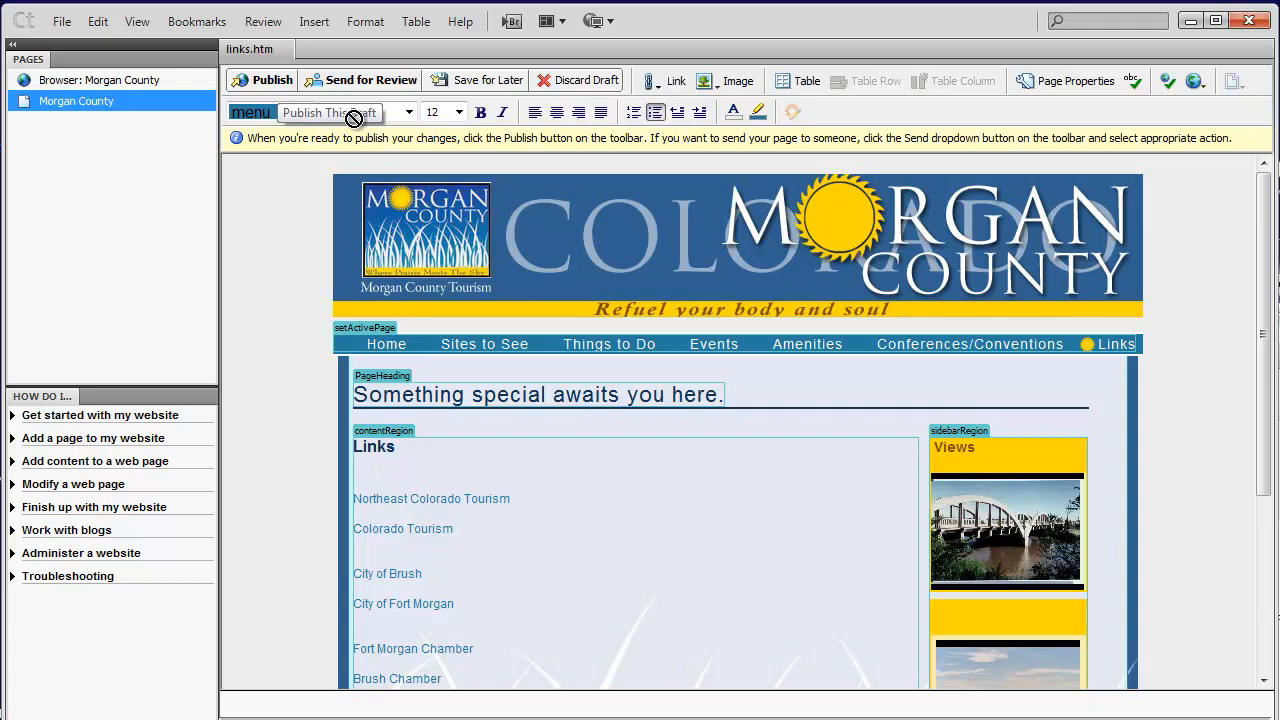
scroll(down, 3)
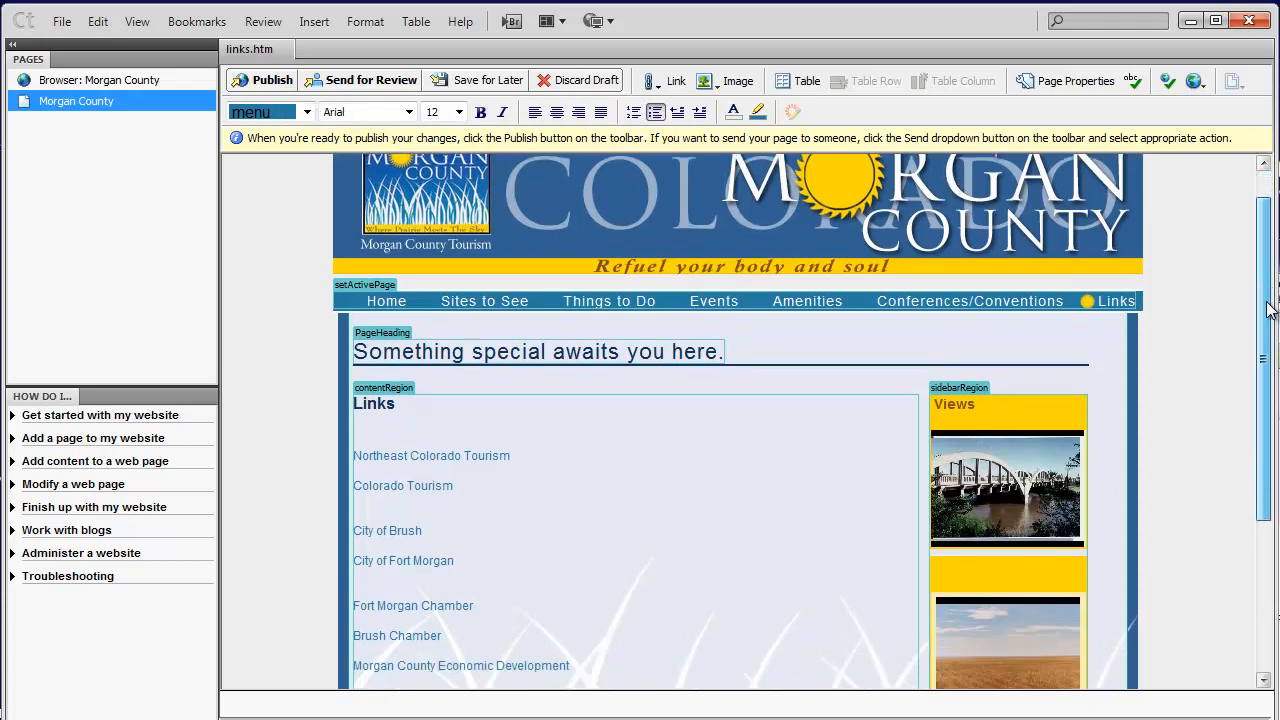
scroll(down, 3)
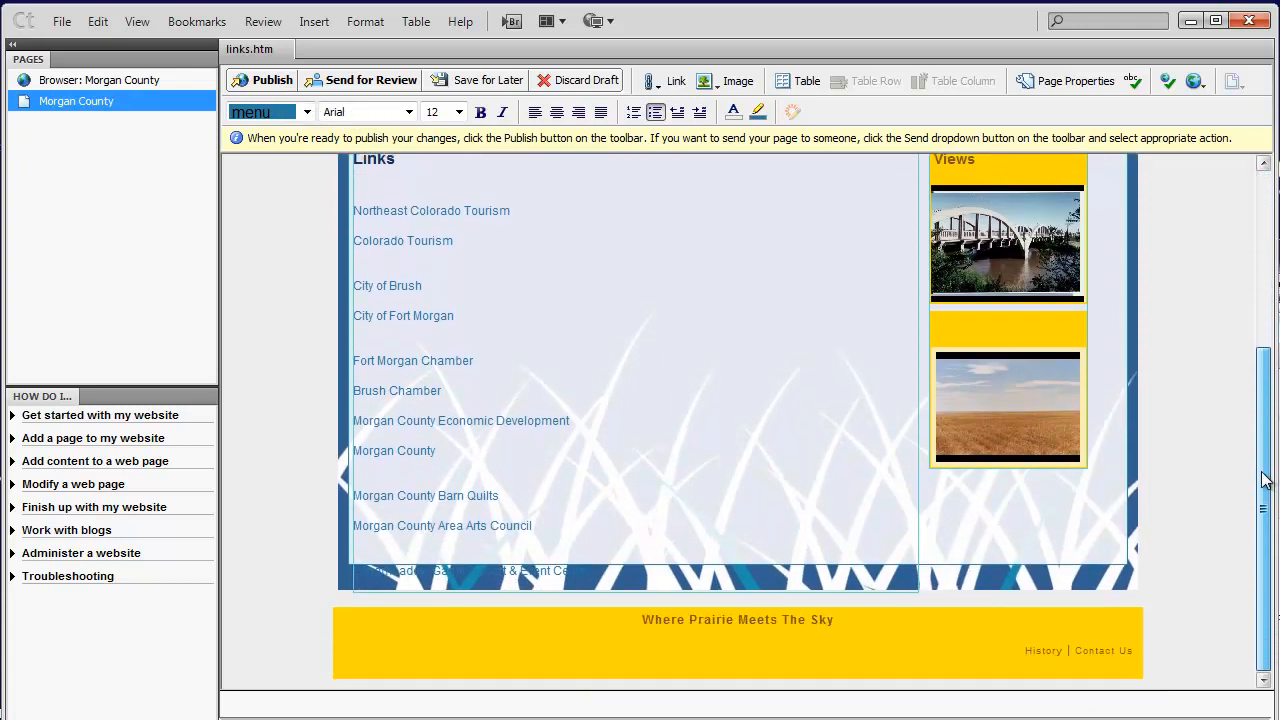
scroll(up, 3)
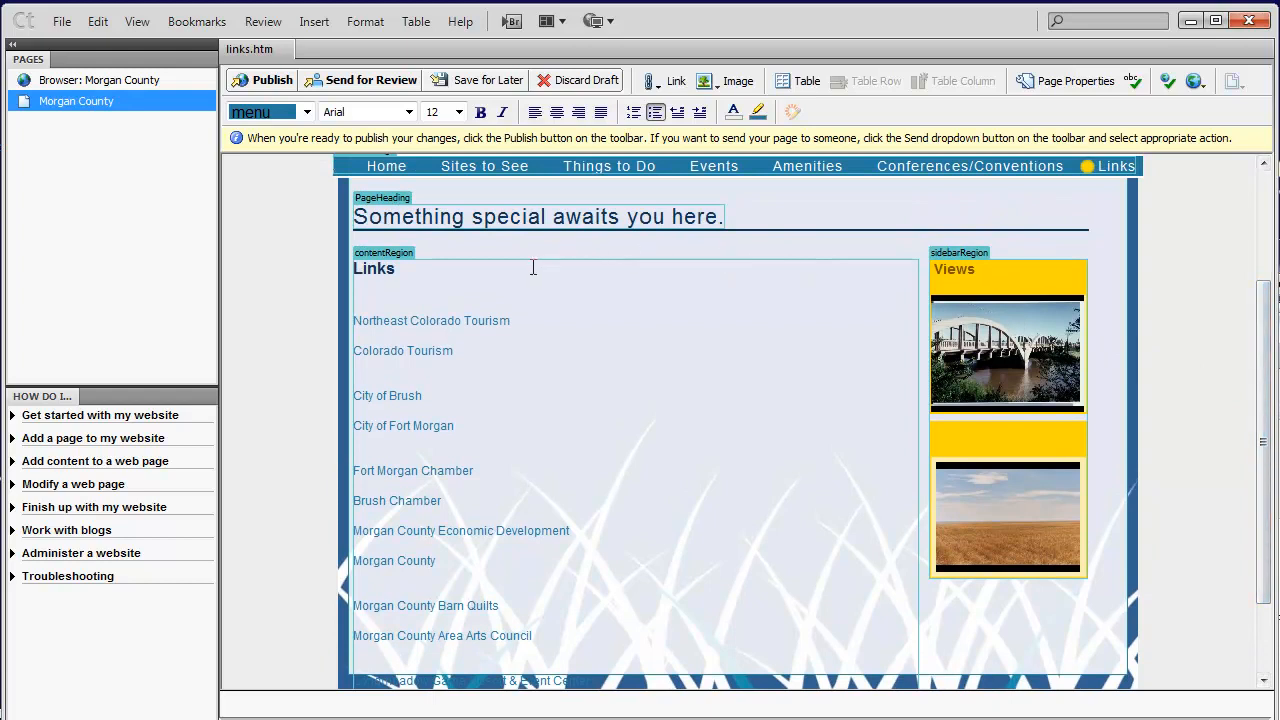
mouse_move(1260, 336)
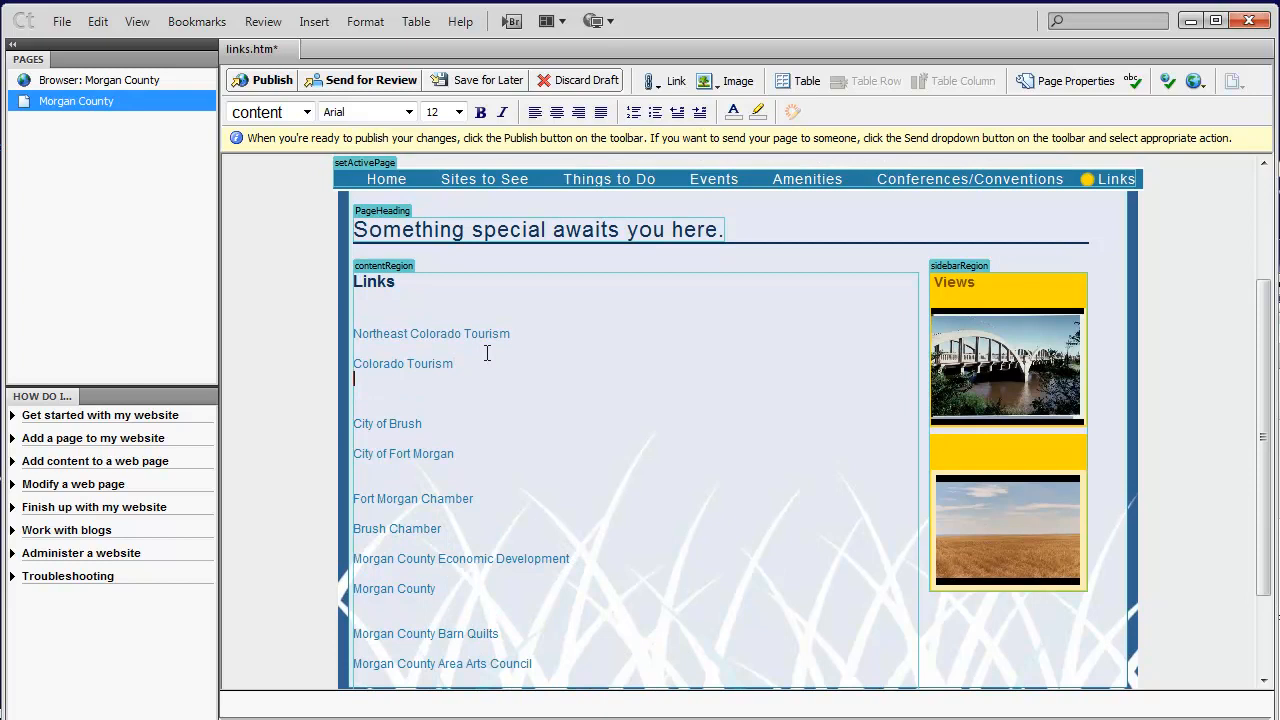
Step: Type 'New Link' on the blank line below Colorado Tourism in the Links list
text(N)
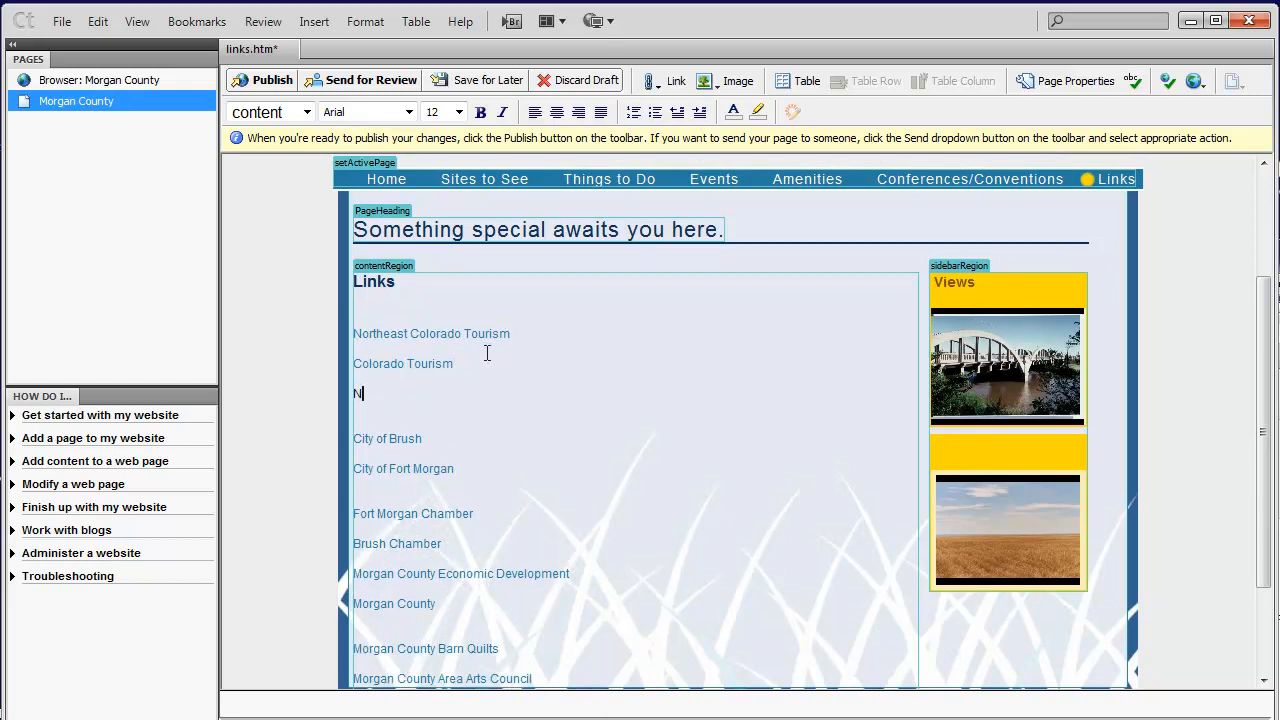
text(ew Link)
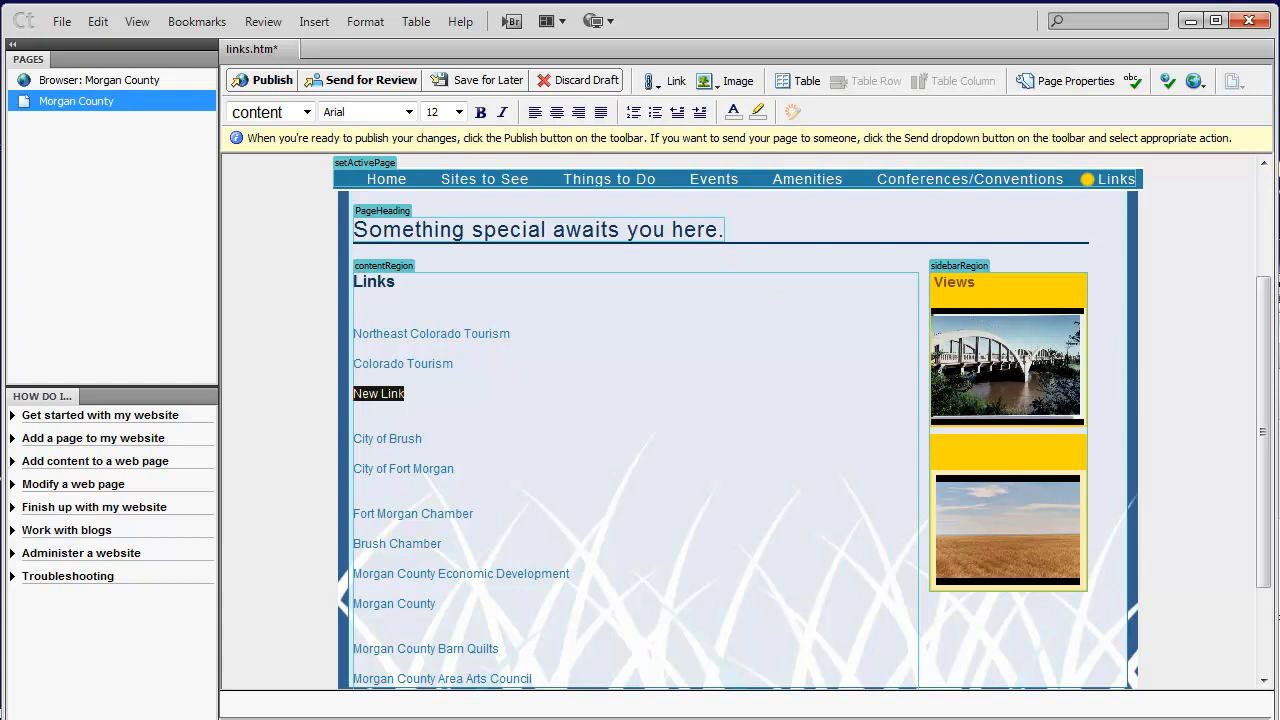
scroll(up, 3)
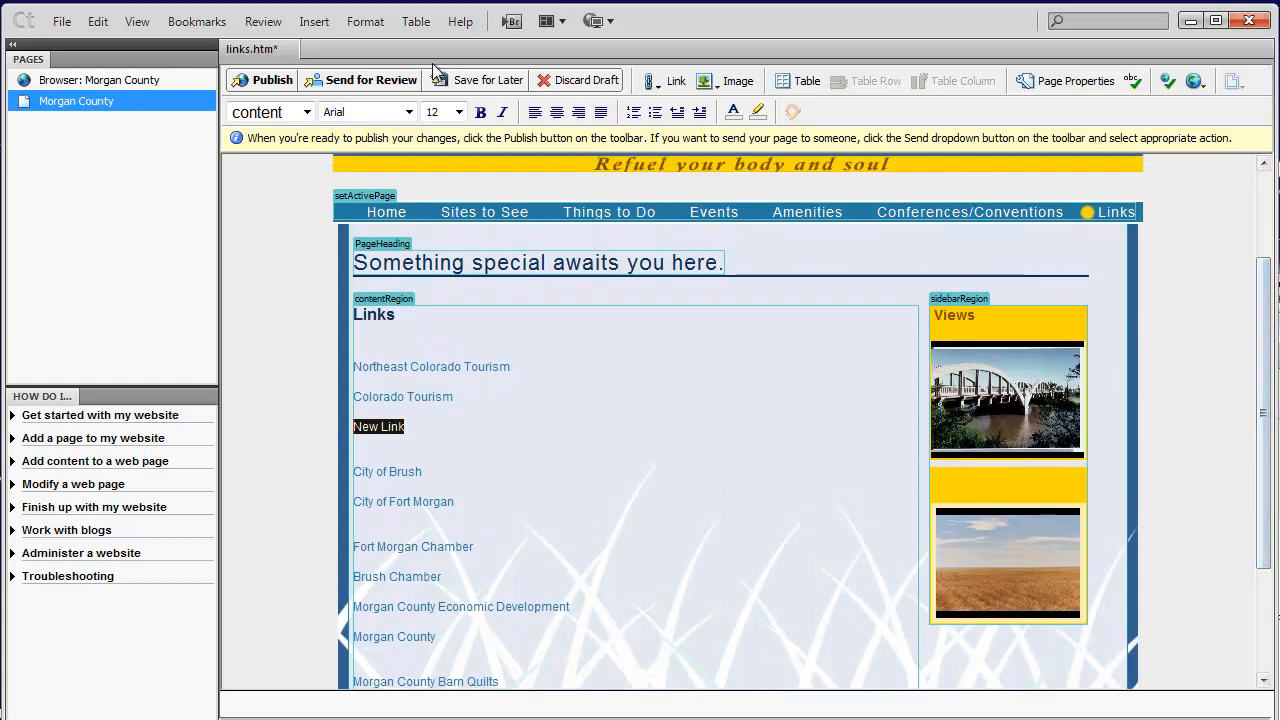
mouse_move(672, 96)
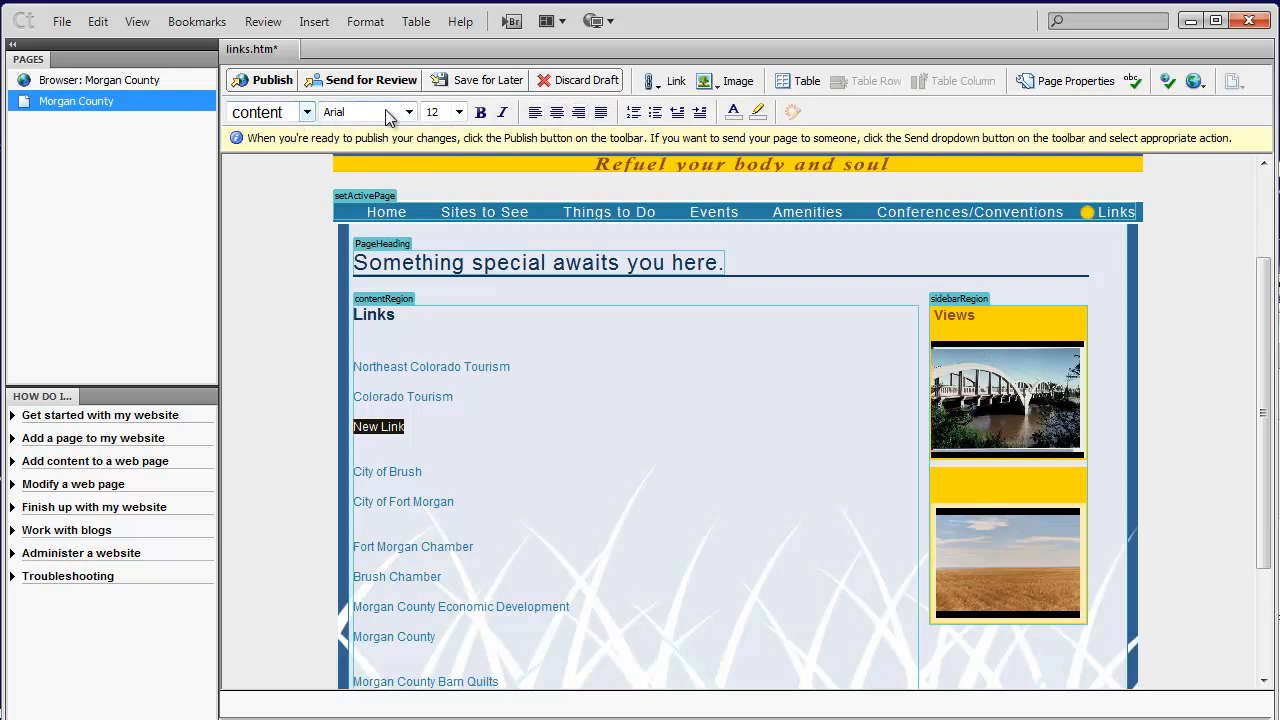
mouse_move(464, 128)
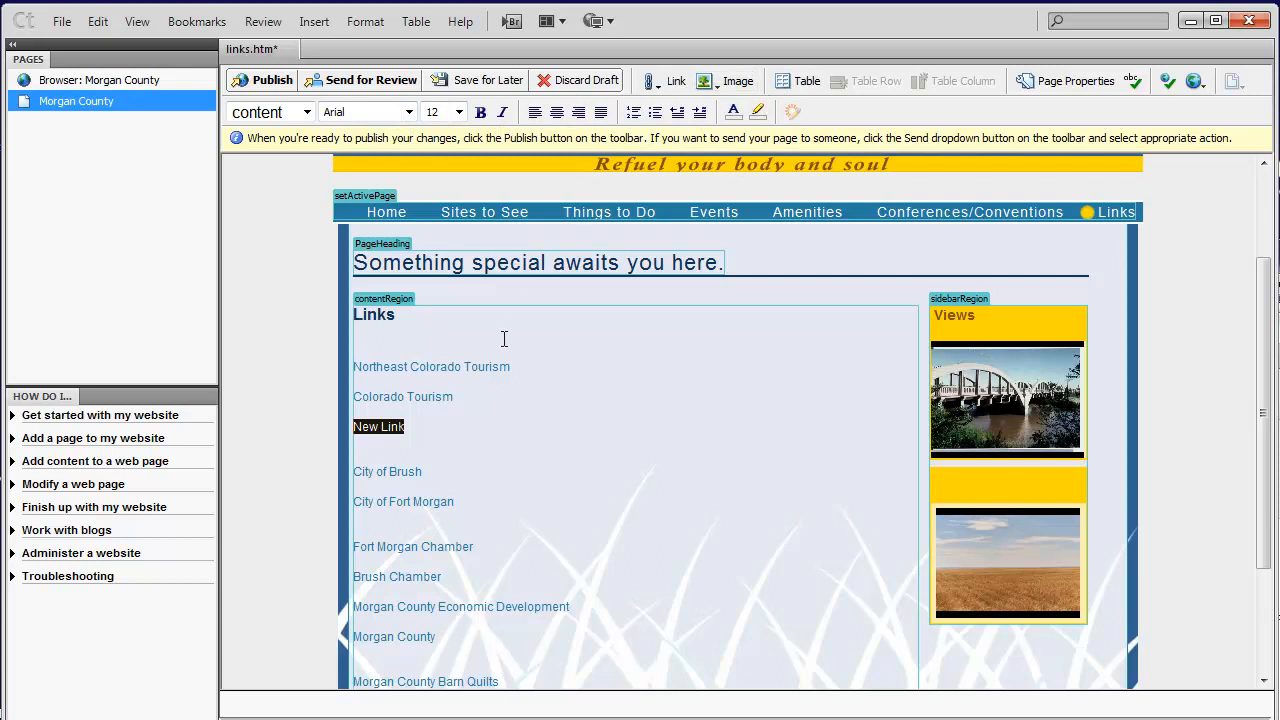
Step: Choose Browse to Web Page... from the Link dropdown to open the Insert Link dialog
click(664, 80)
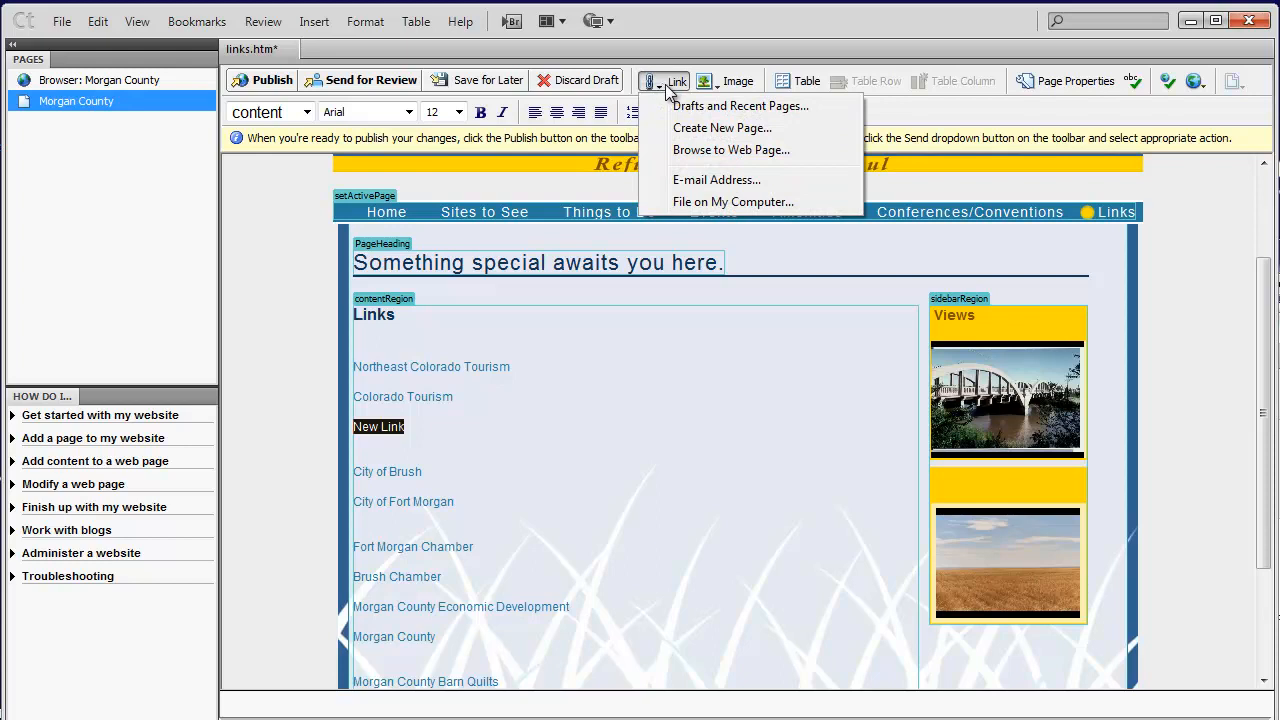
mouse_move(716, 180)
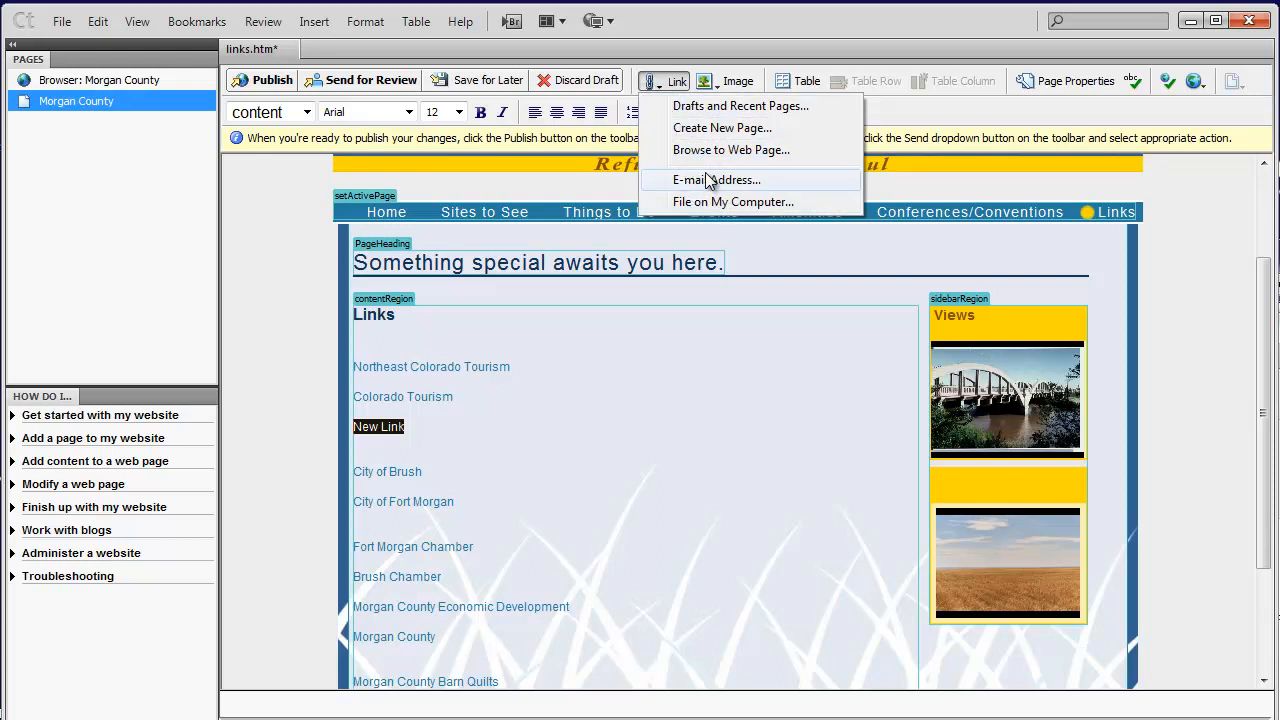
mouse_move(710, 150)
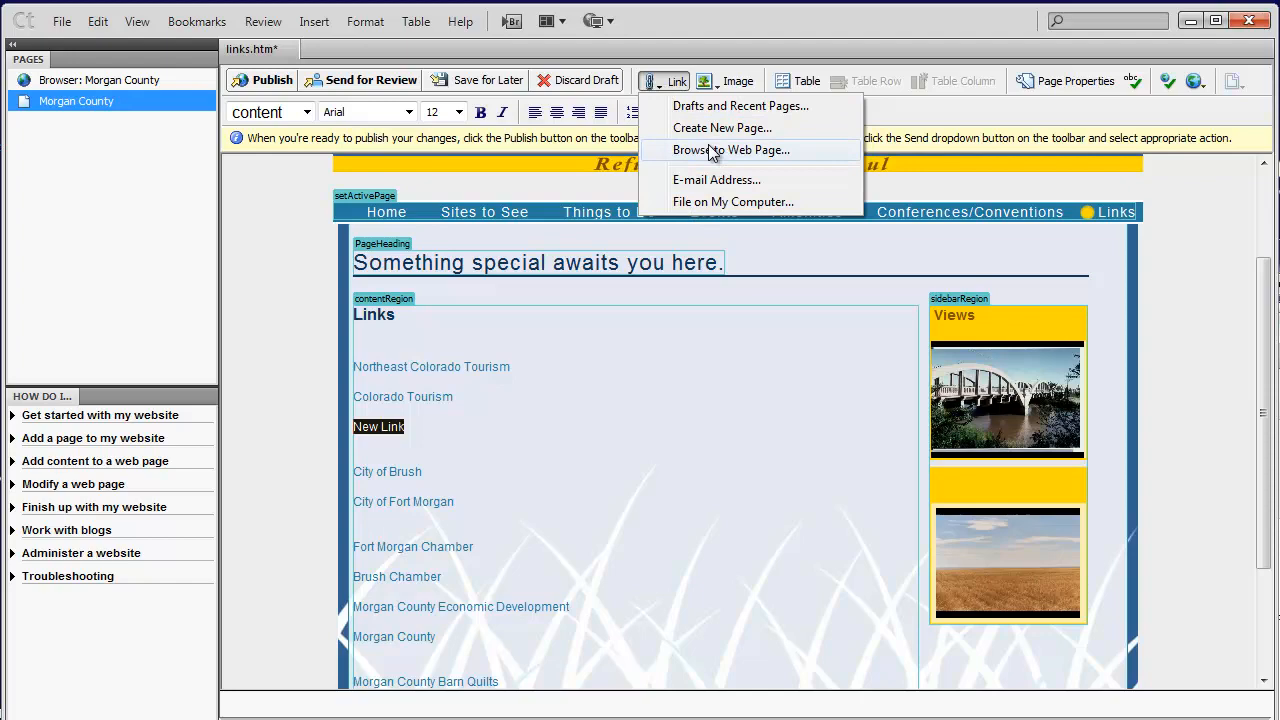
click(732, 148)
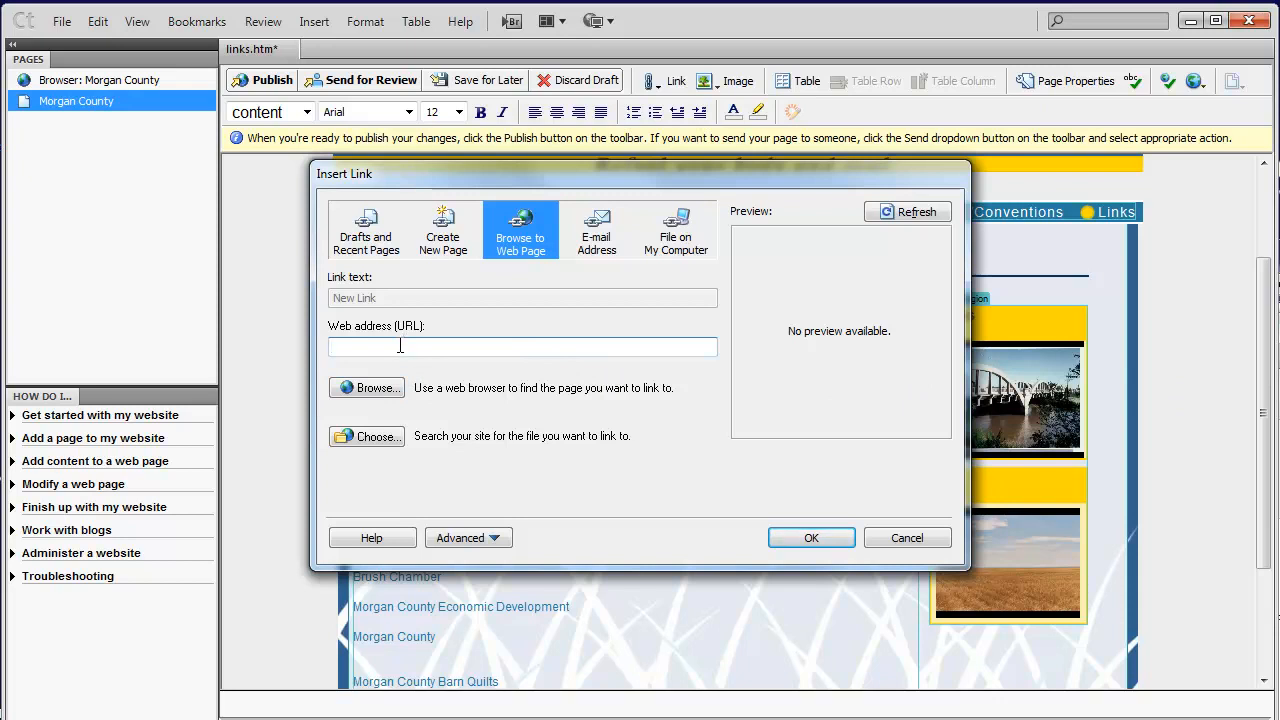
text(http://onwardtu)
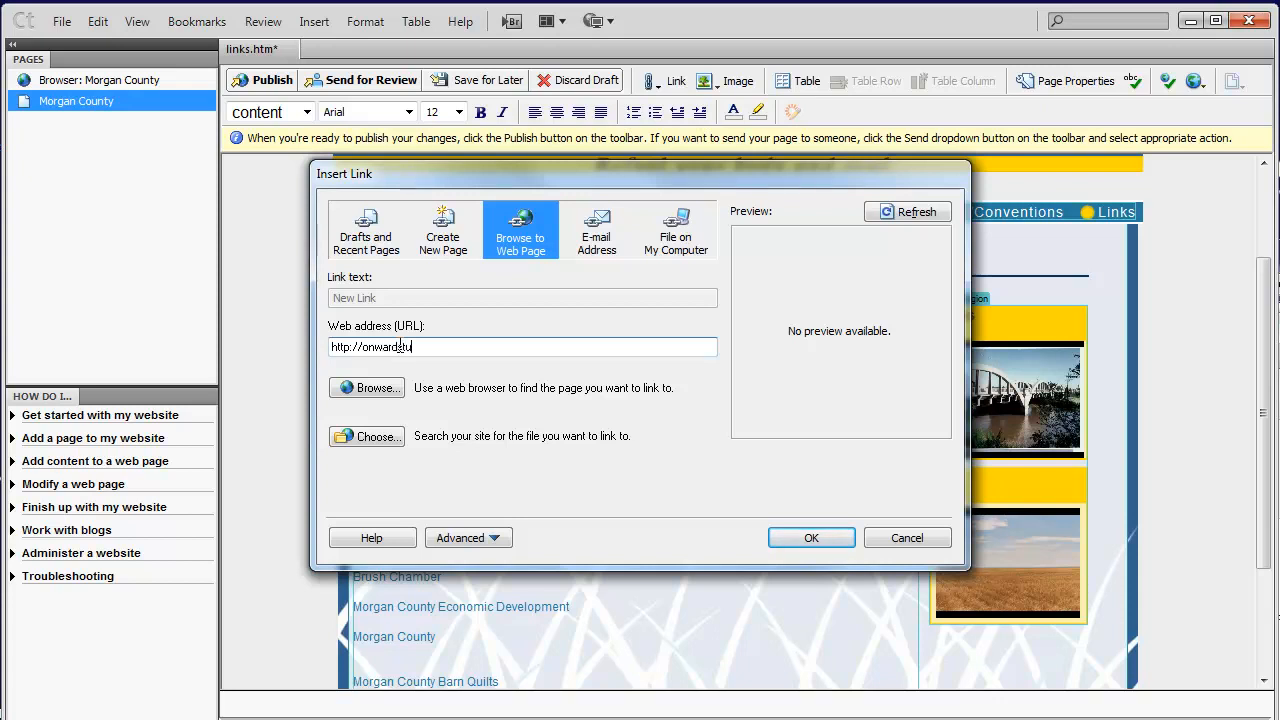
text(studios.com)
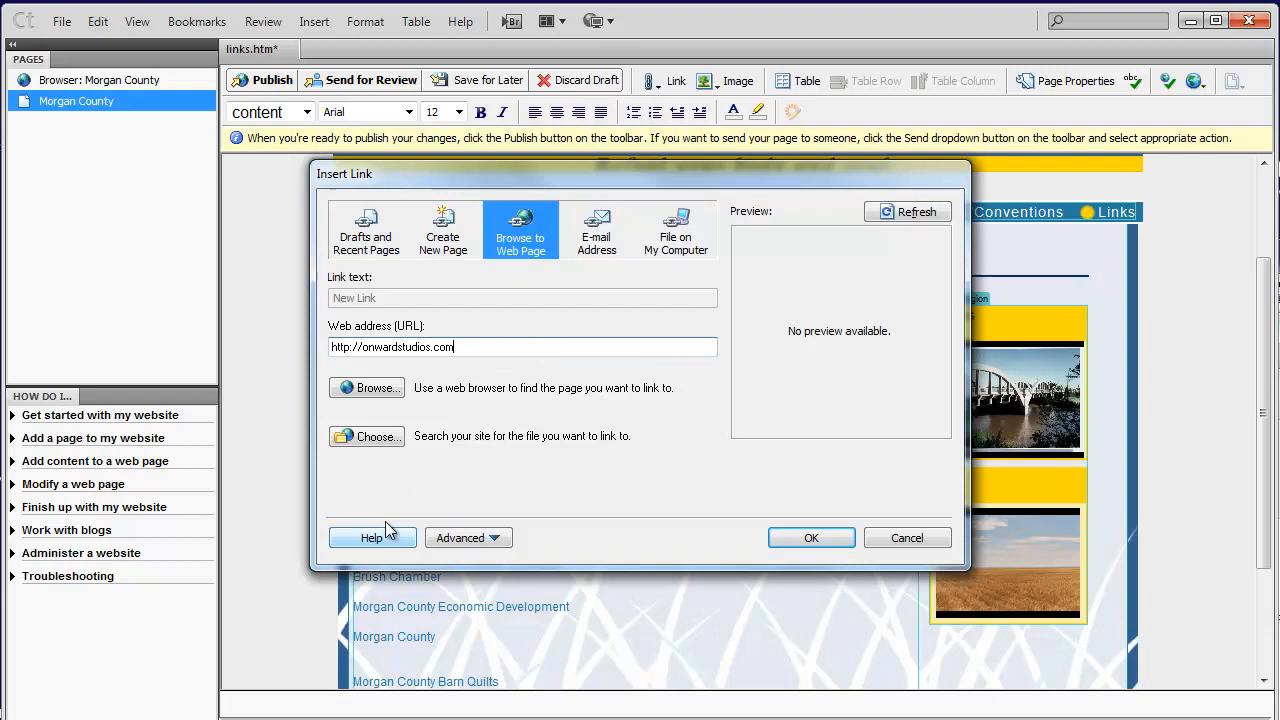
click(810, 536)
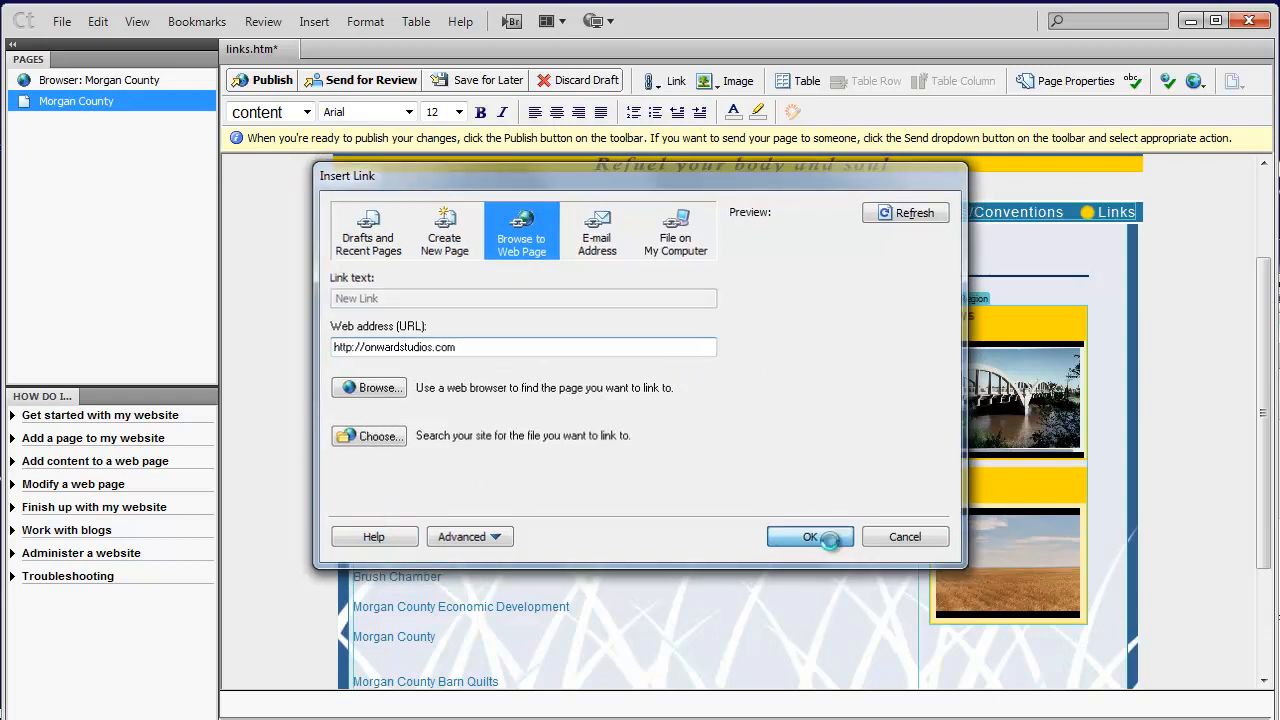
click(810, 536)
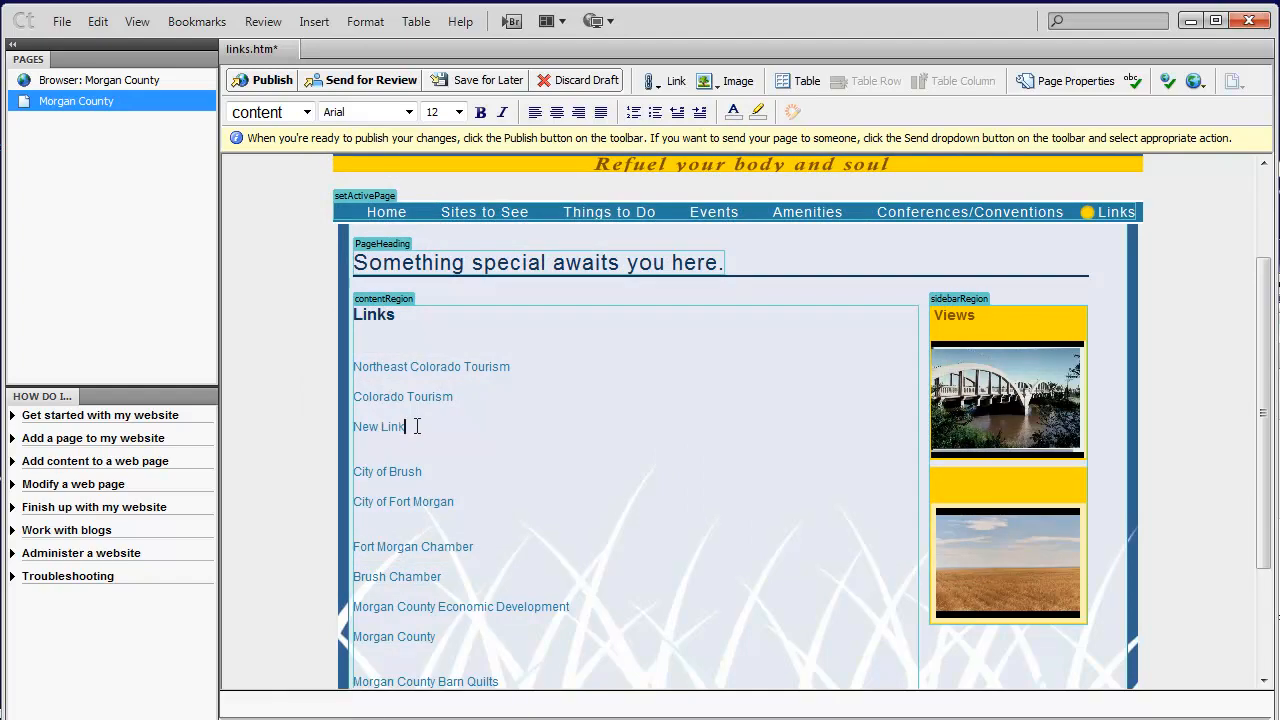
scroll(up, 3)
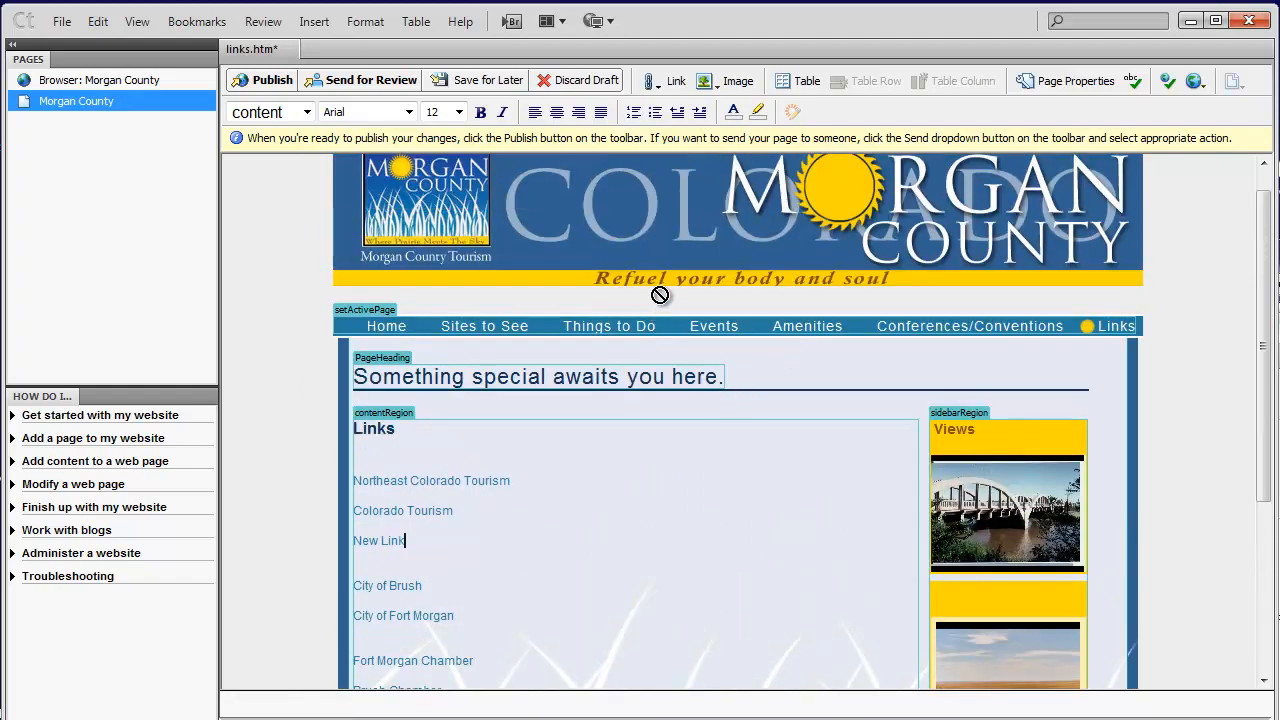
mouse_move(480, 112)
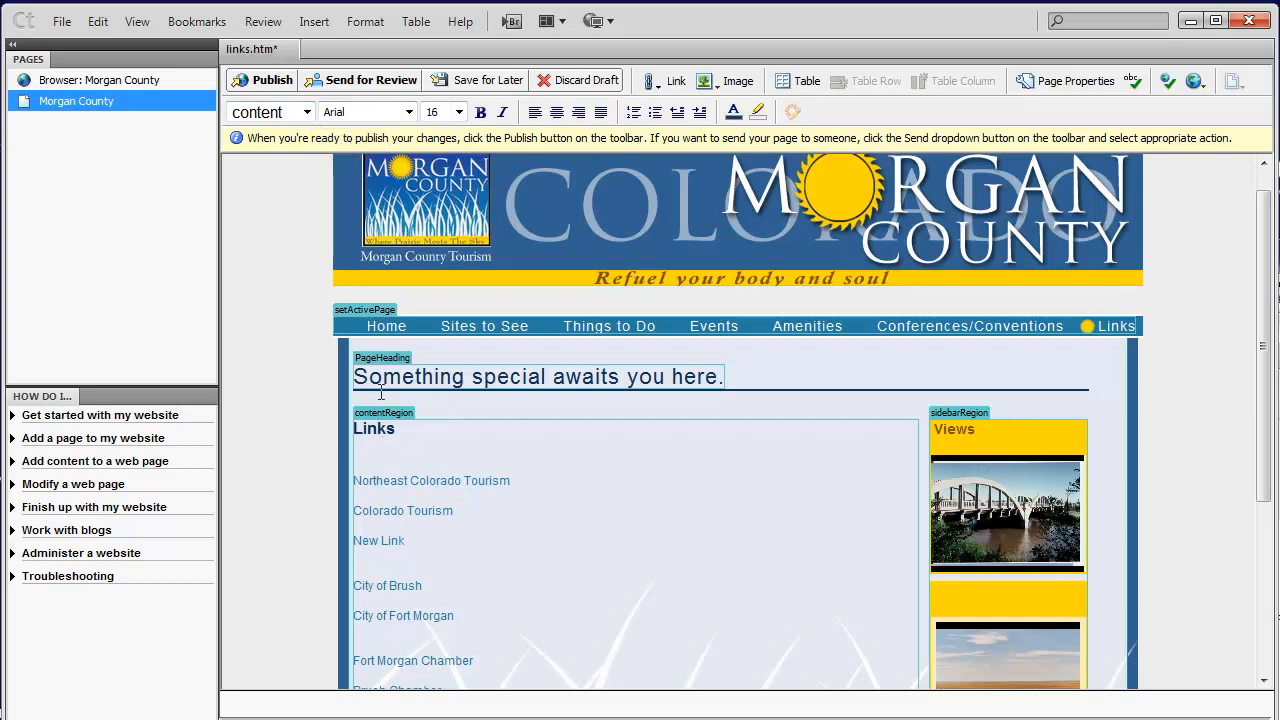
click(308, 112)
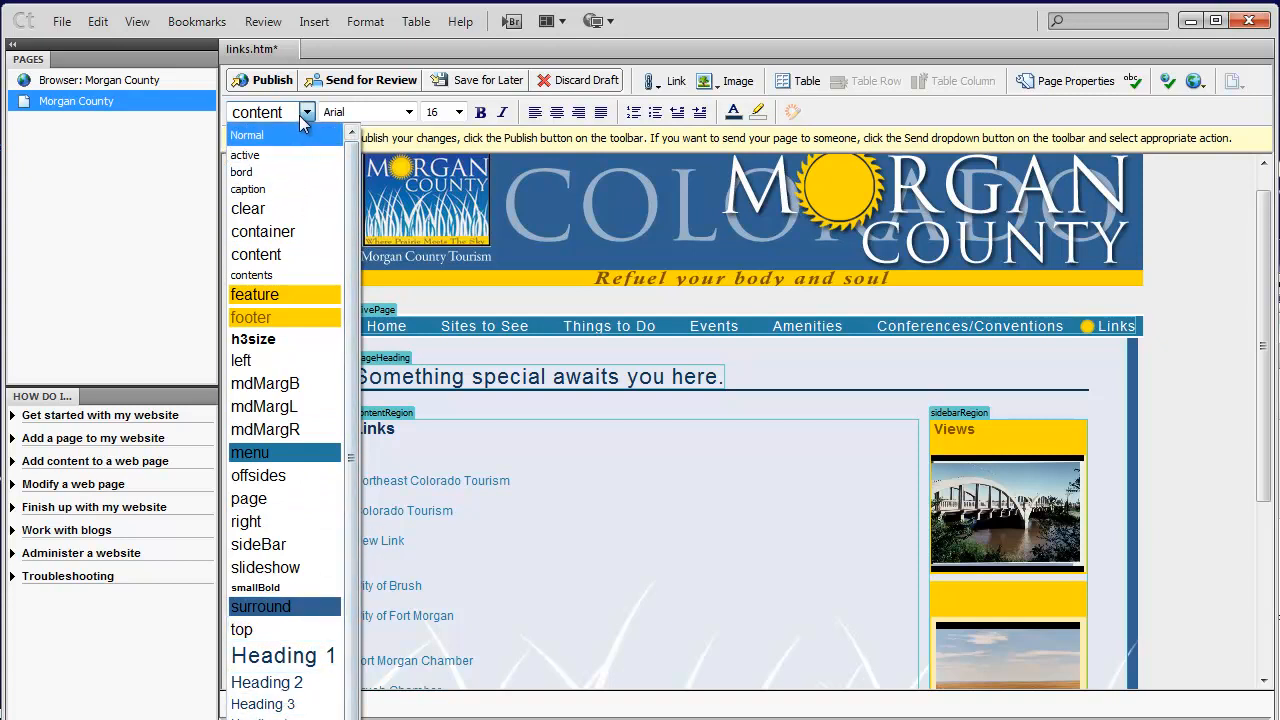
click(256, 254)
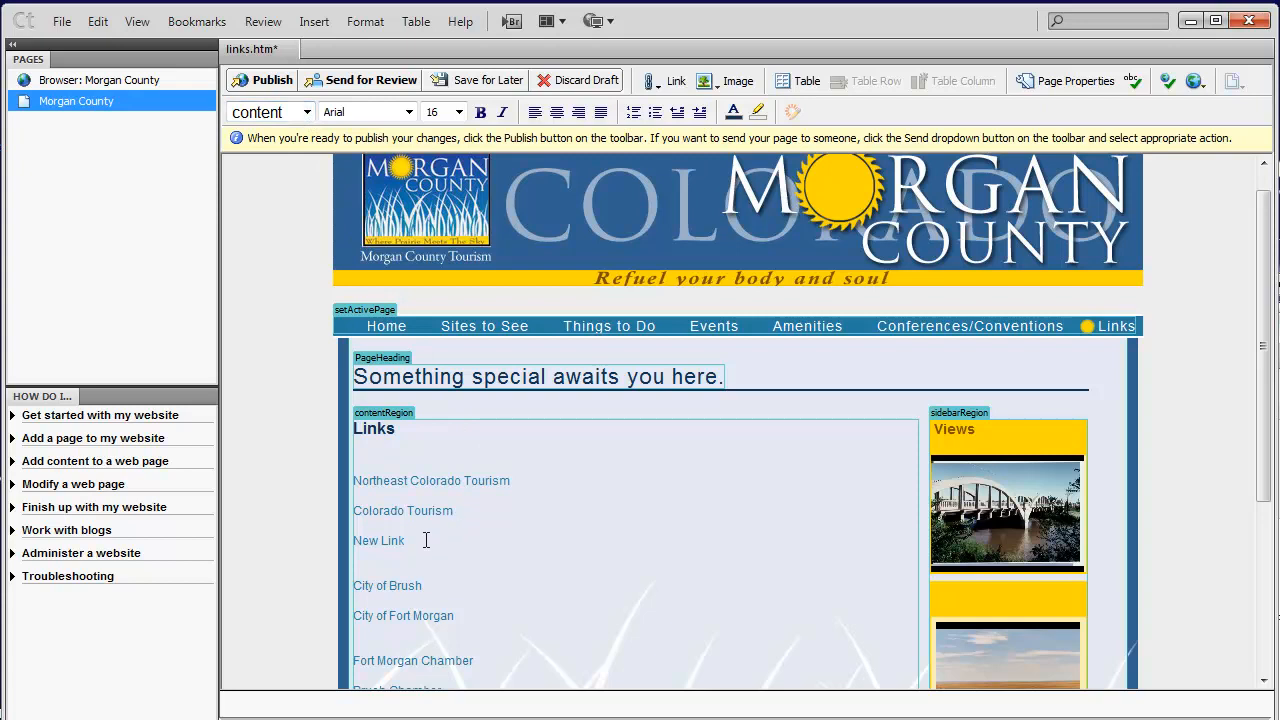
mouse_move(632, 460)
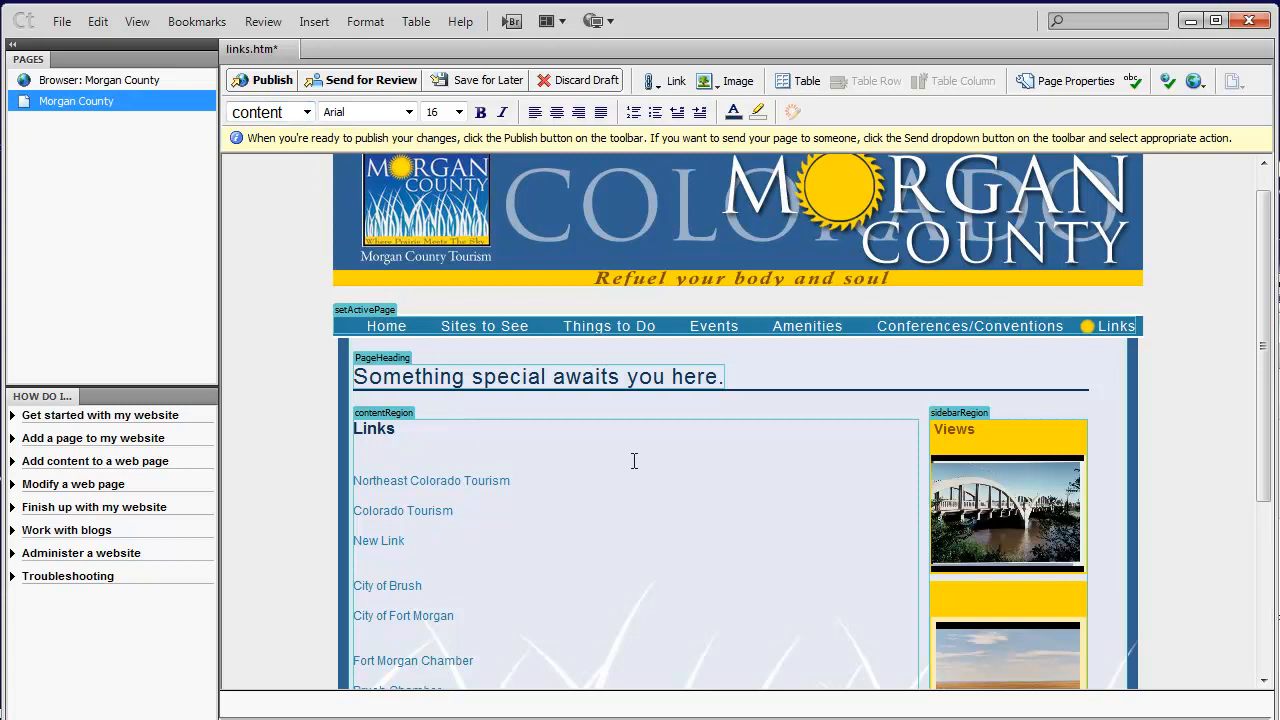
click(736, 80)
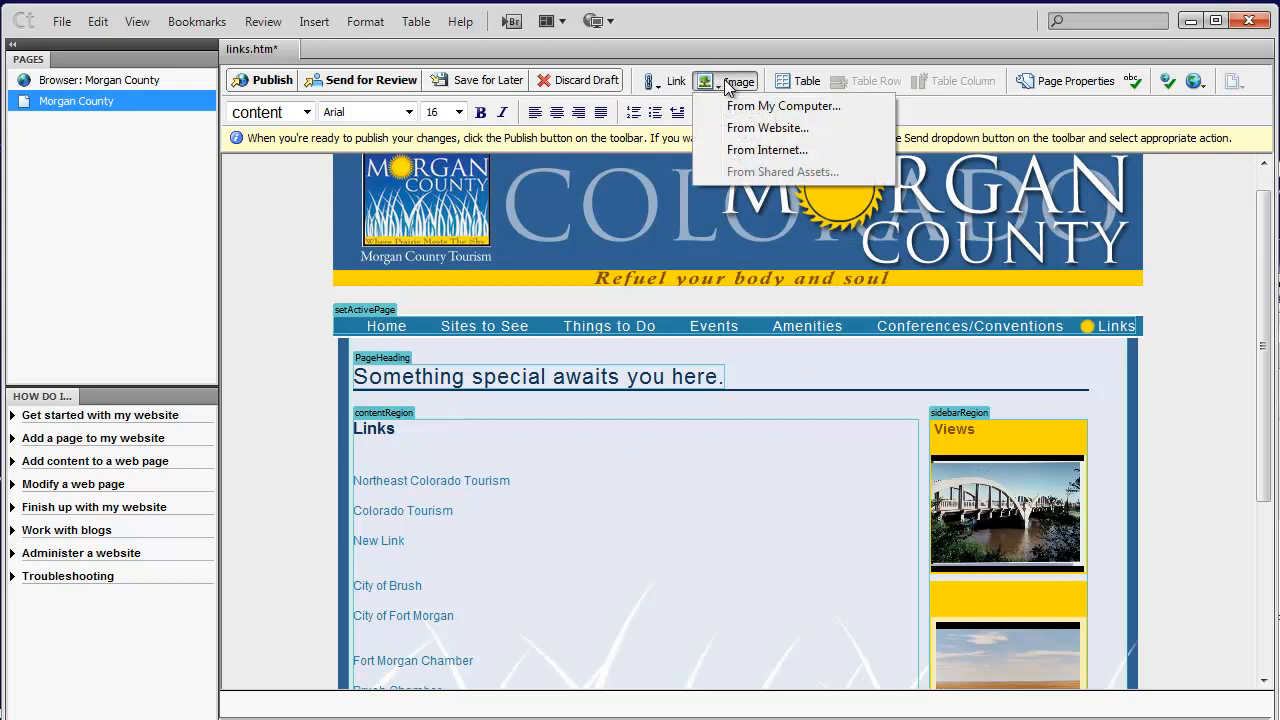
mouse_move(638, 170)
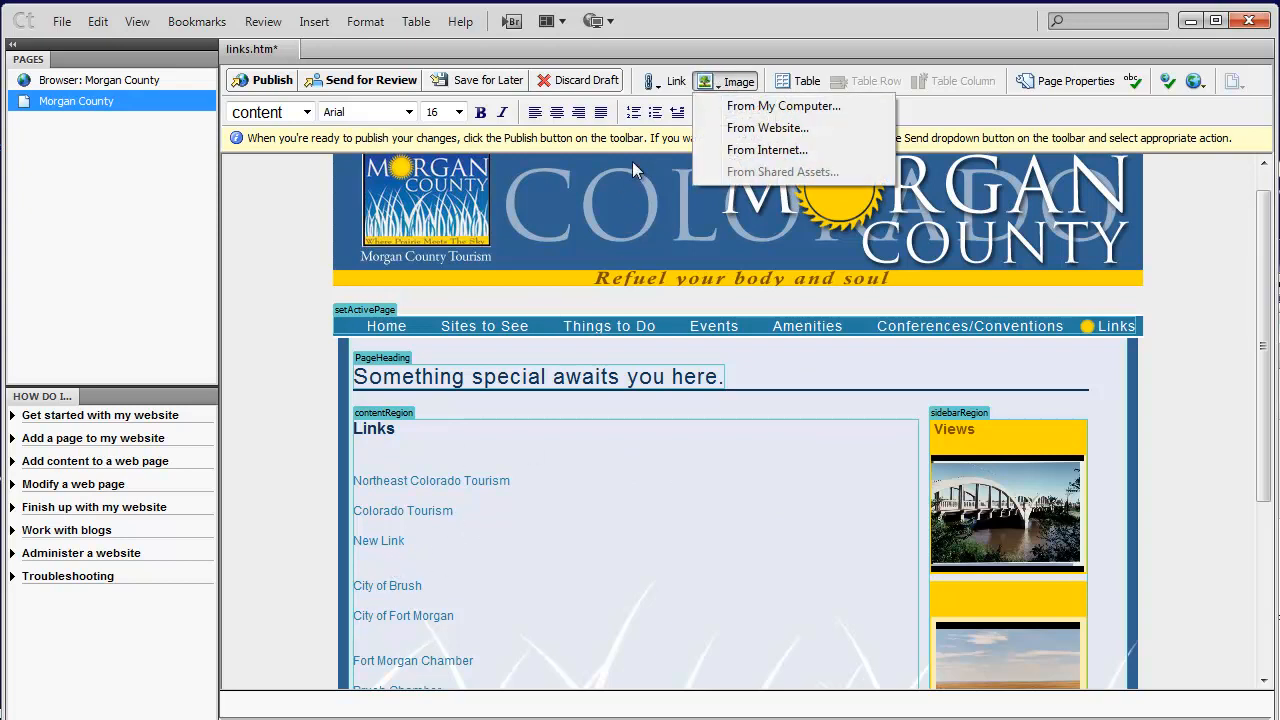
mouse_move(744, 84)
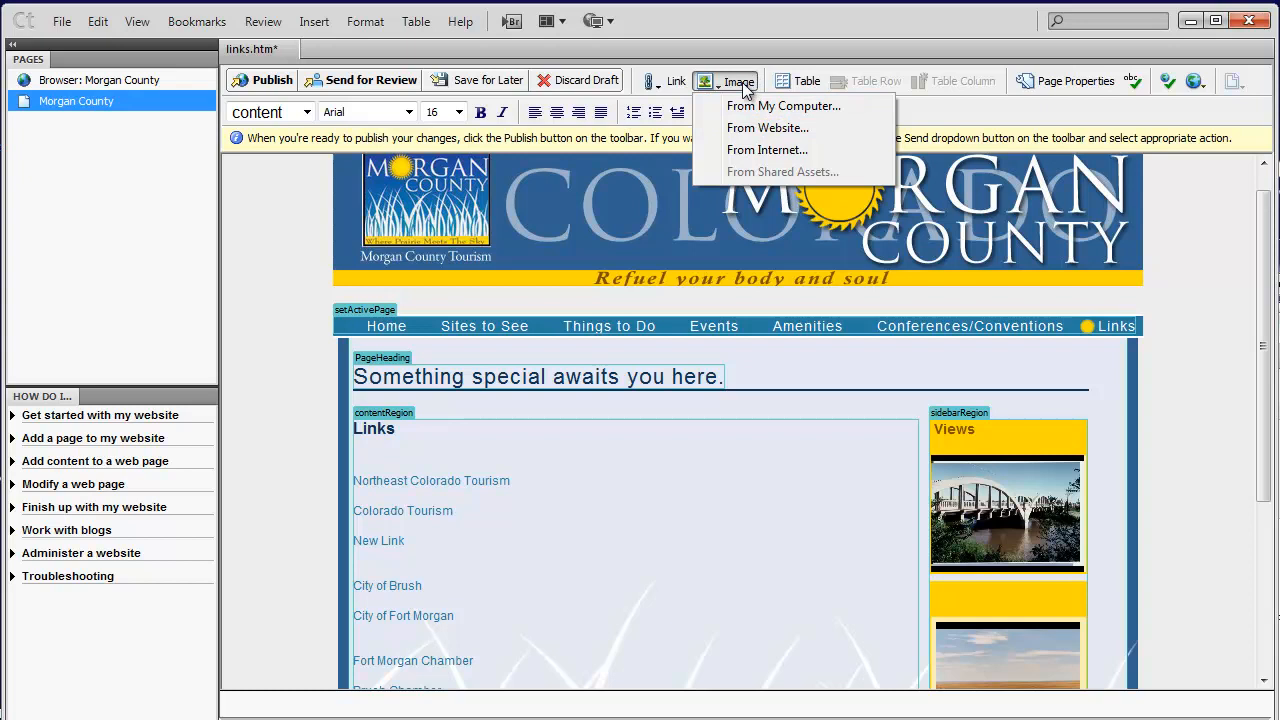
mouse_move(1256, 262)
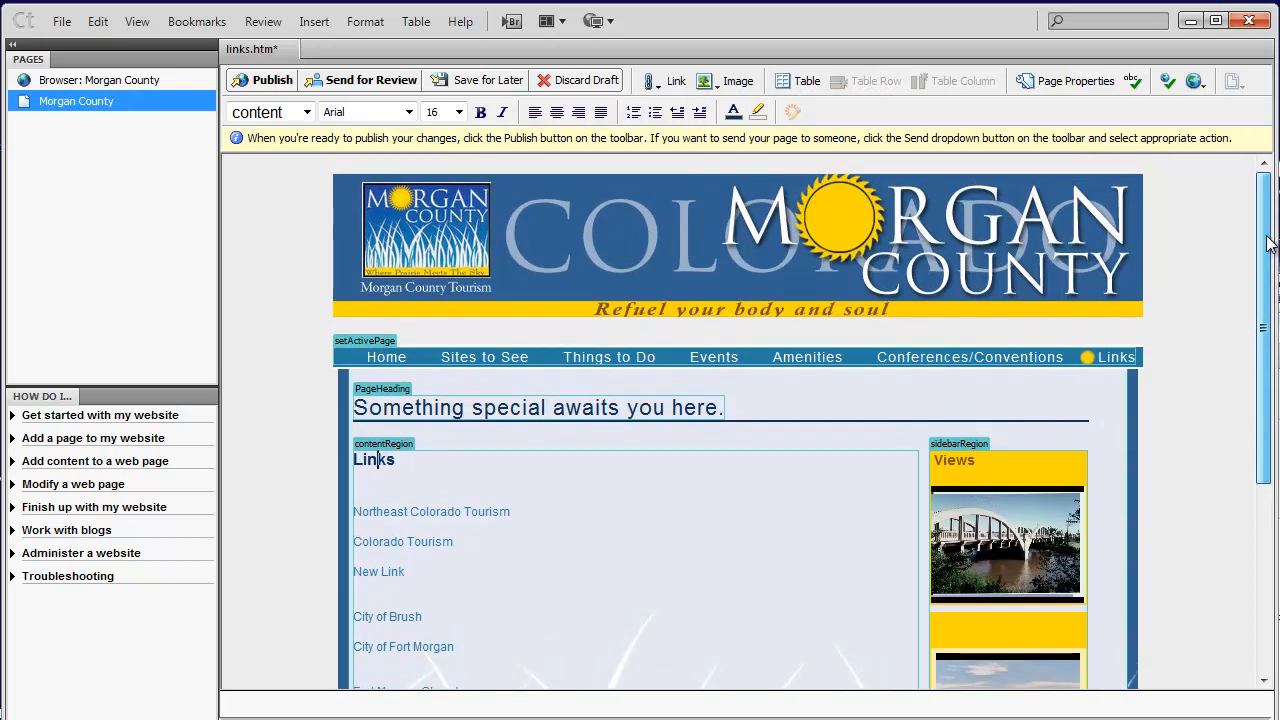
scroll(down, 3)
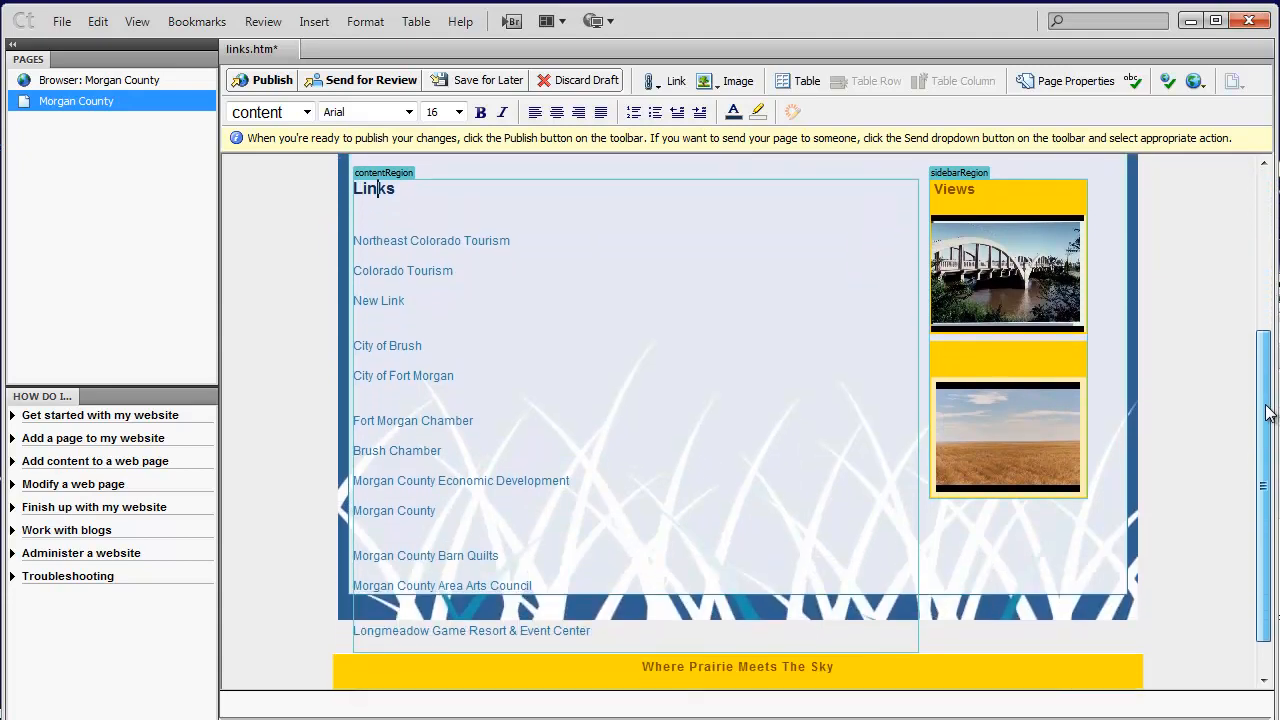
scroll(up, 3)
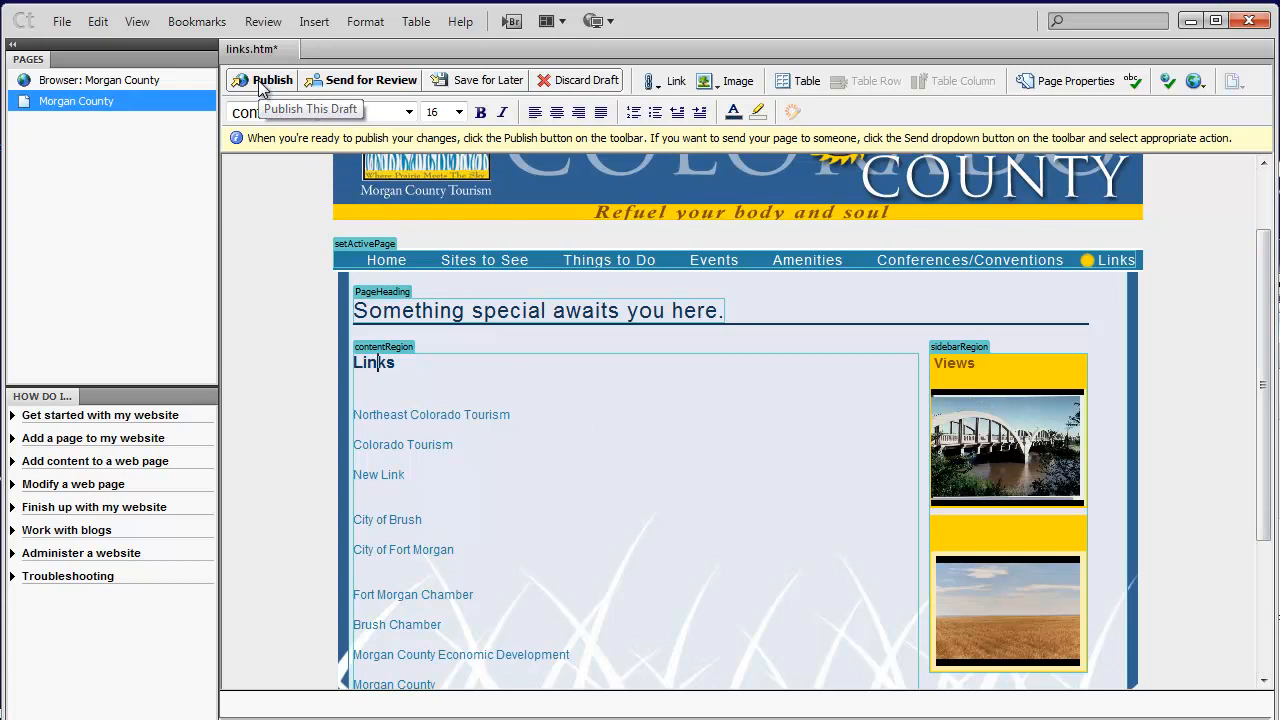
mouse_move(388, 84)
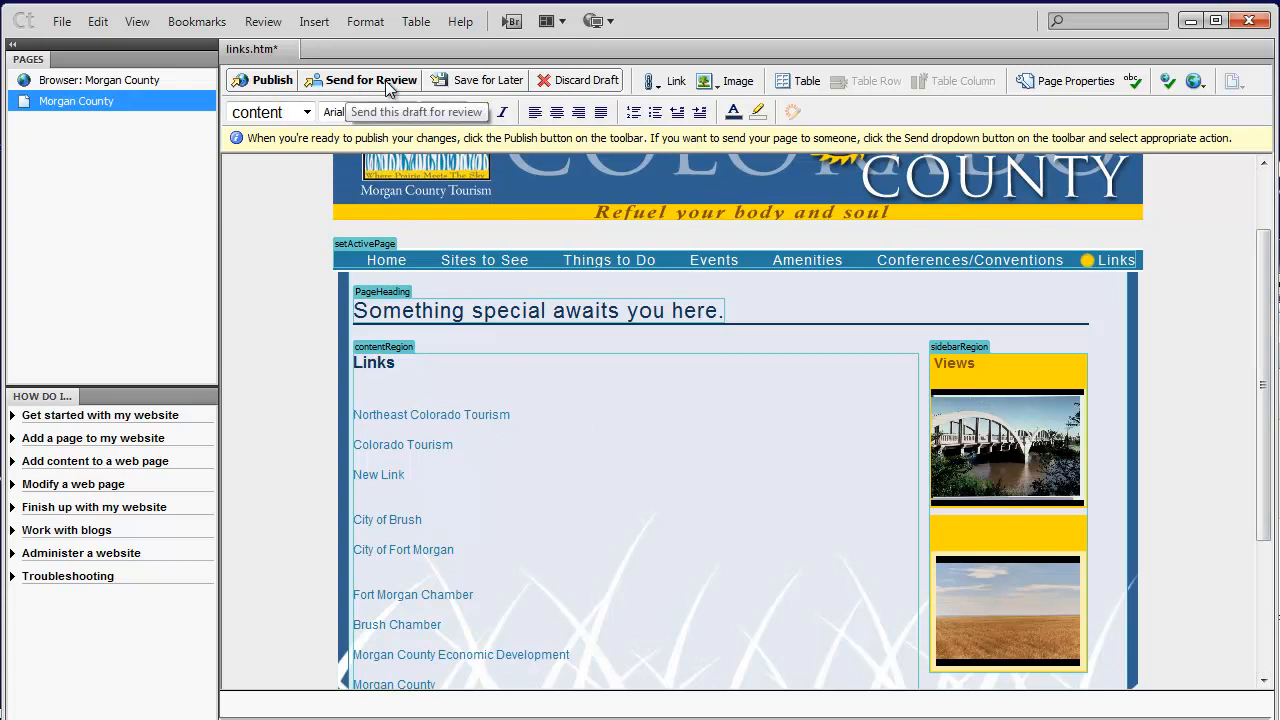
mouse_move(488, 80)
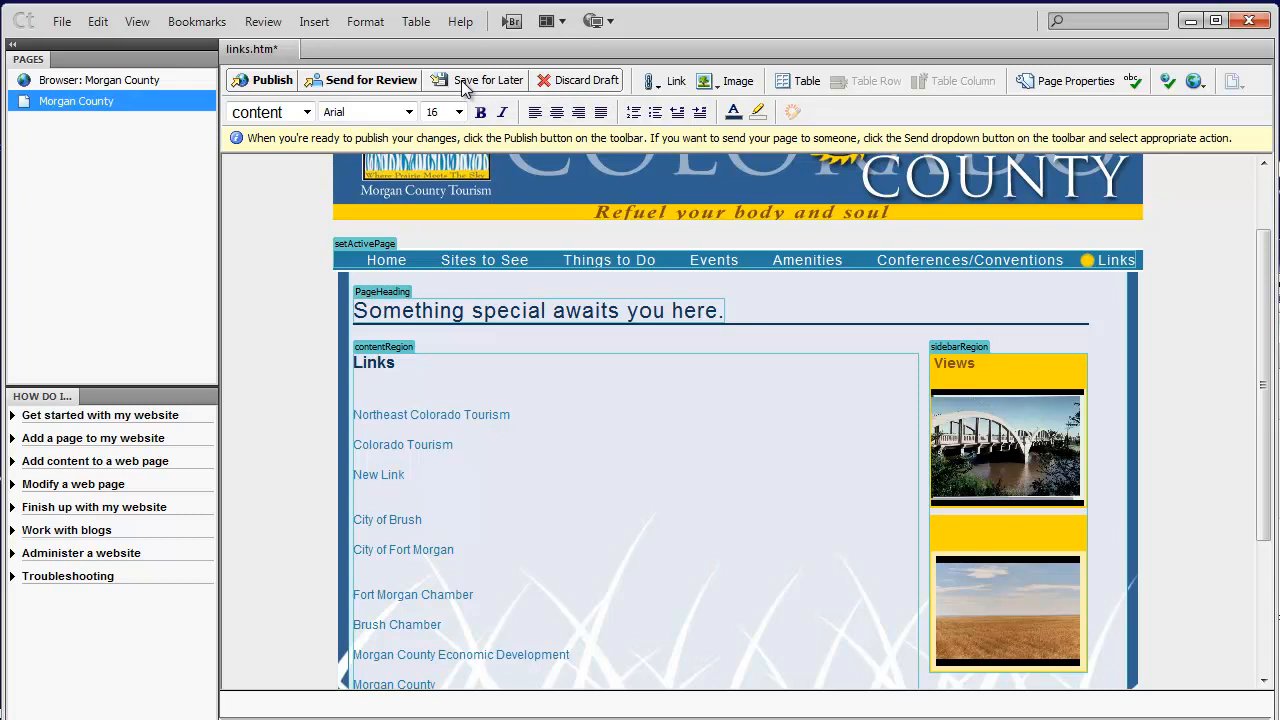
mouse_move(588, 80)
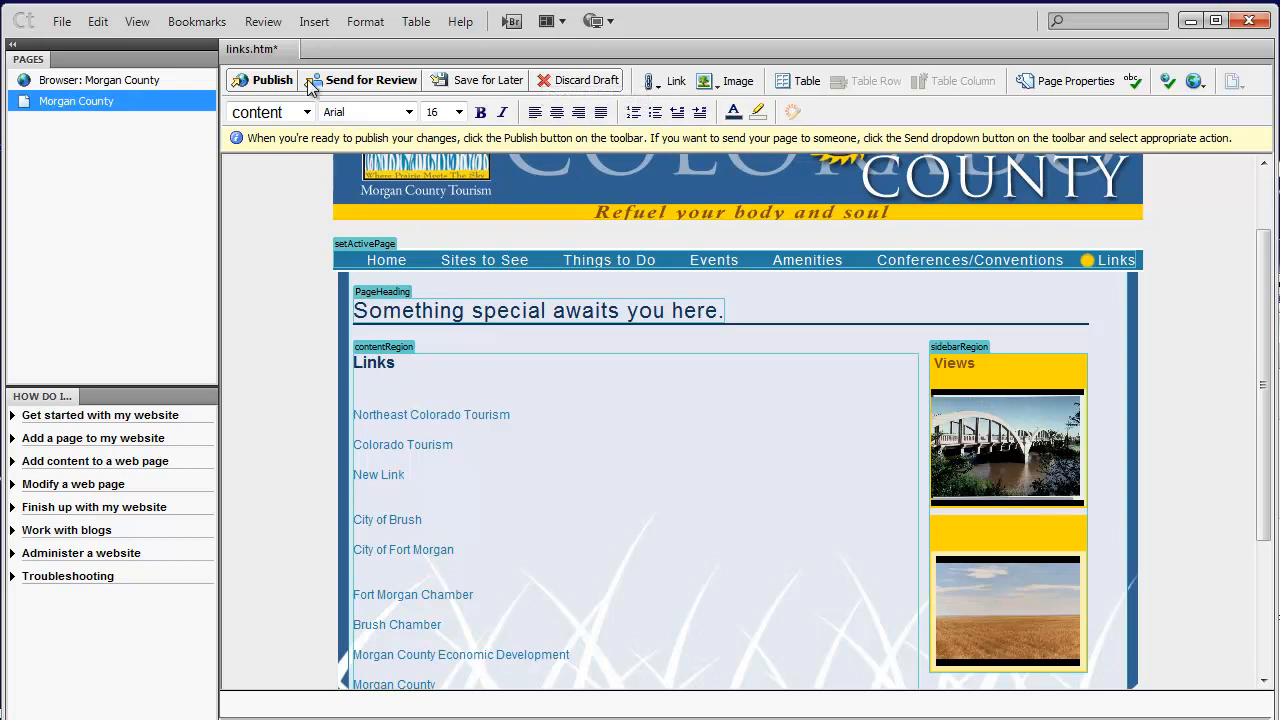
mouse_move(272, 80)
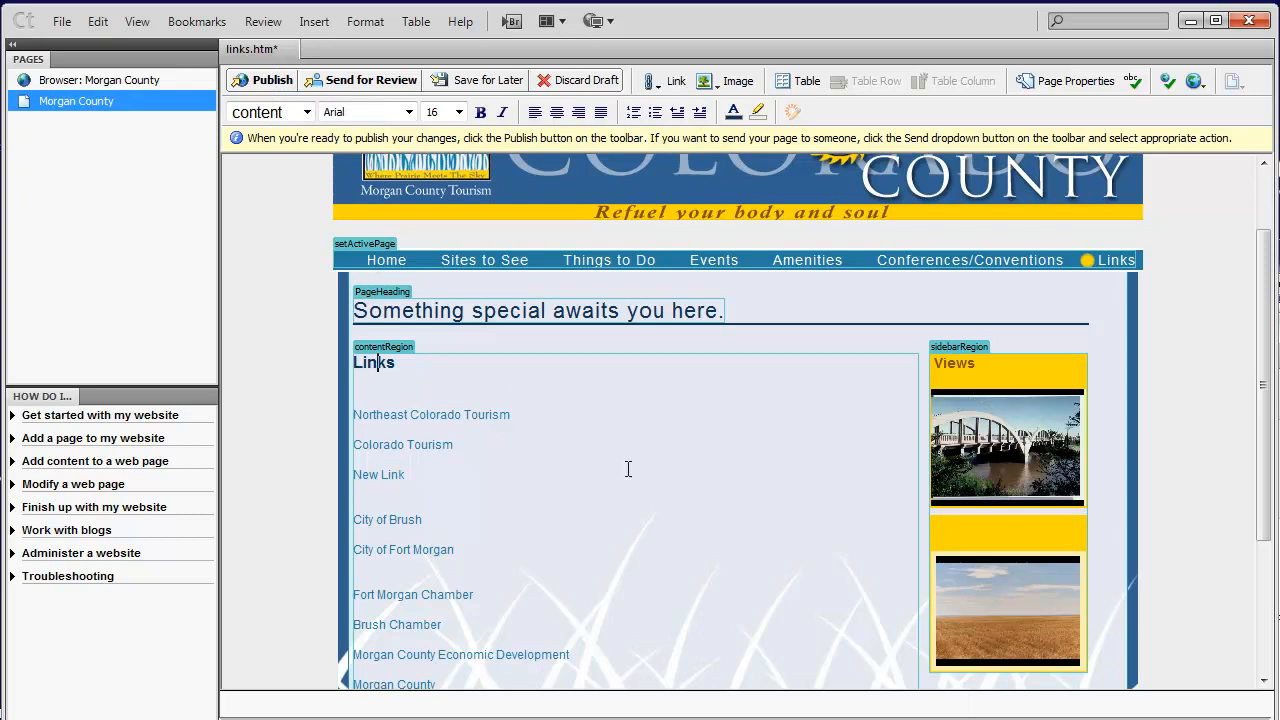
mouse_move(726, 560)
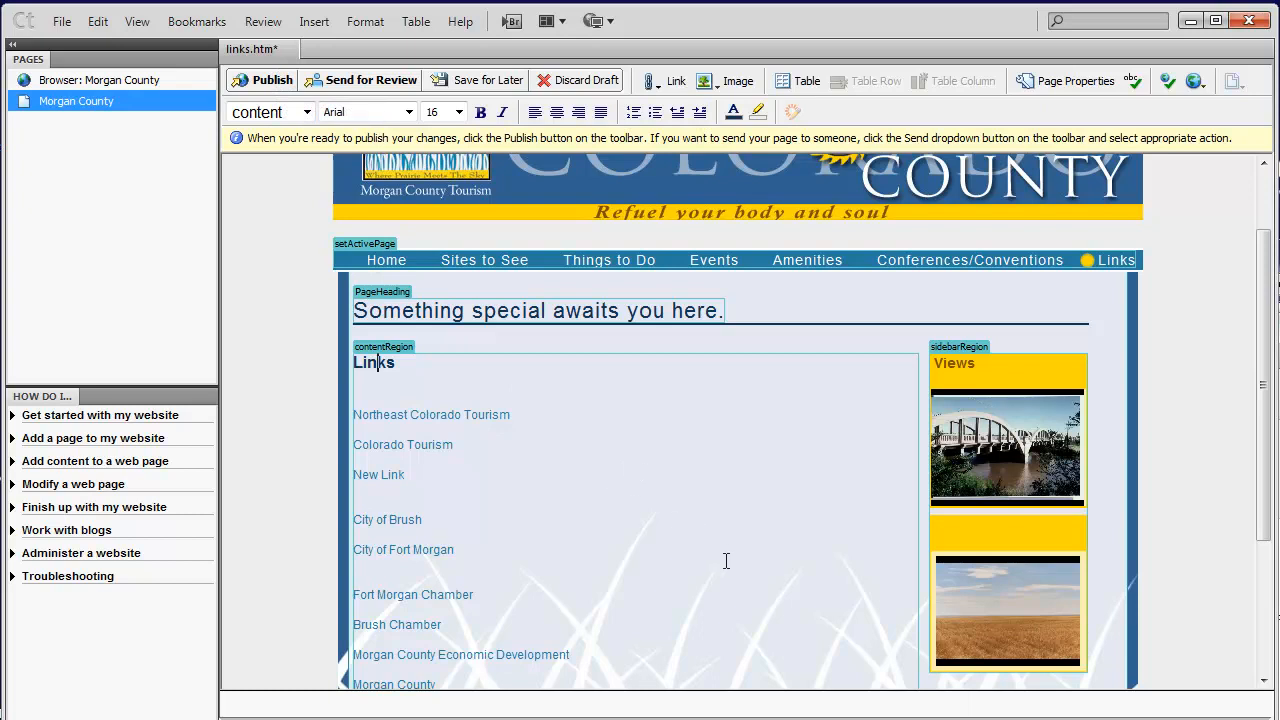
mouse_move(700, 512)
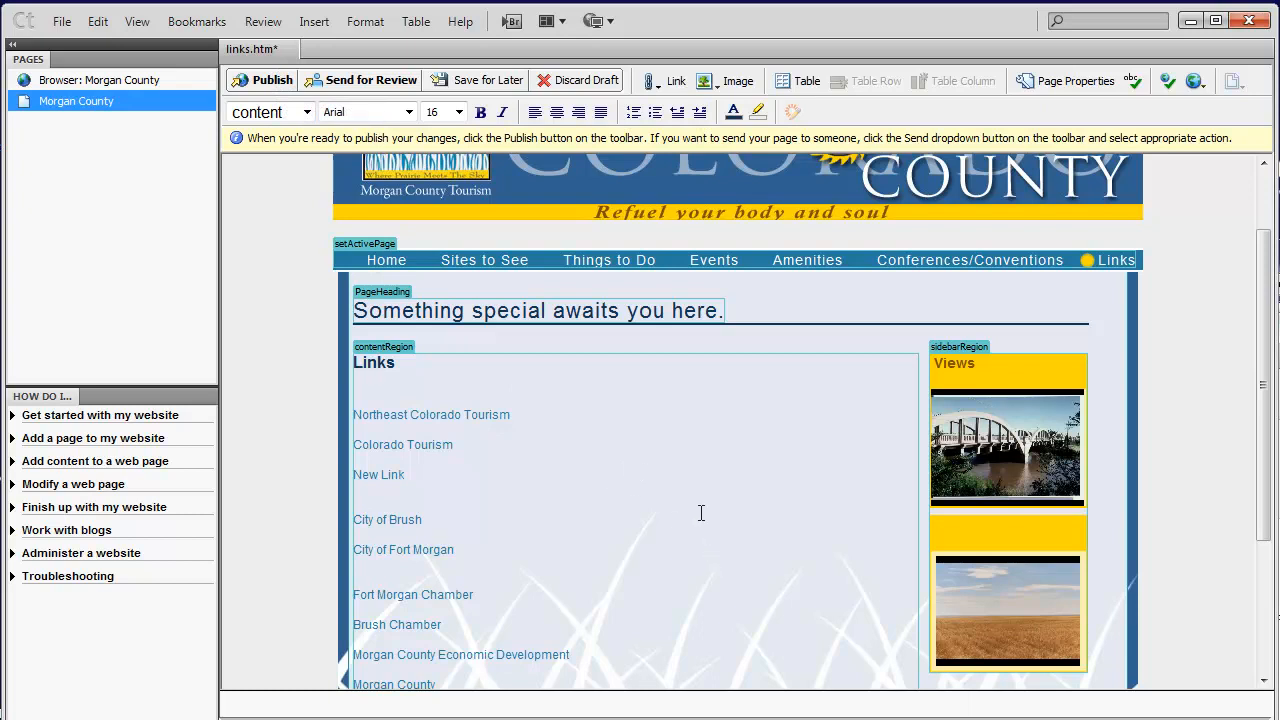